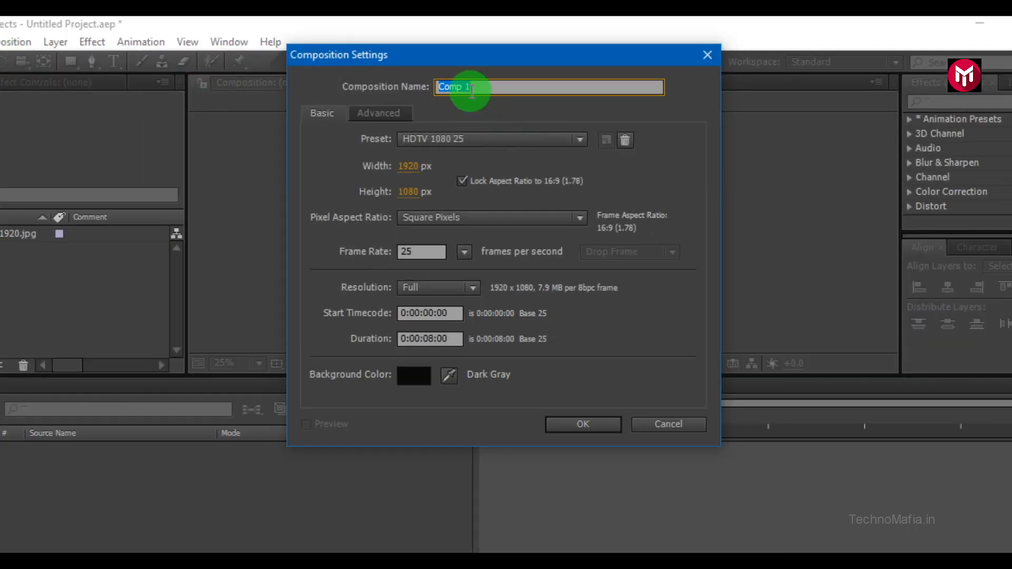
Step: Name the 1920×1080, 25 fps composition 'text animation' and set its duration to 0:00:05:00
{"action": "type", "text": "text an"}
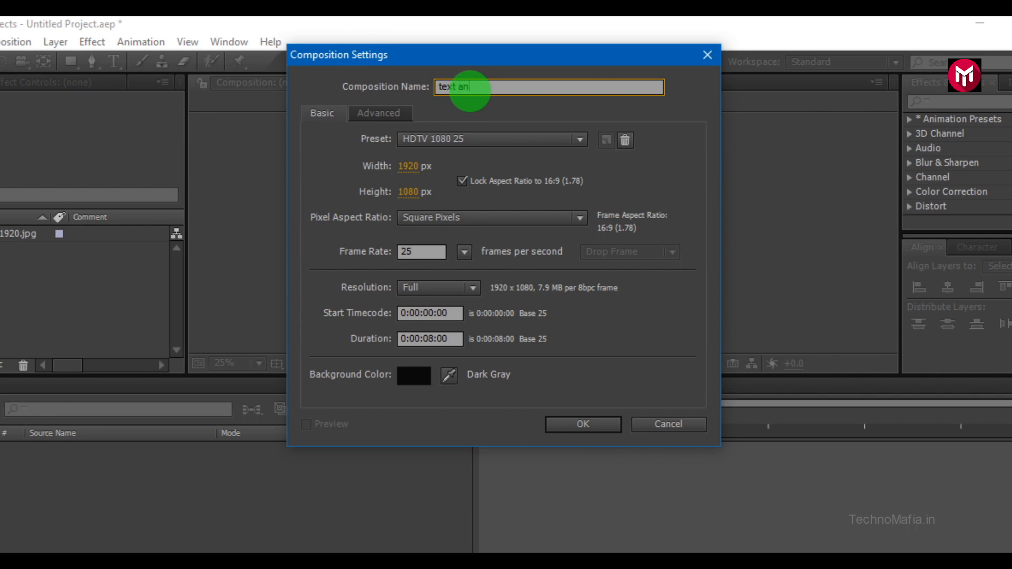
{"action": "type", "text": "imation"}
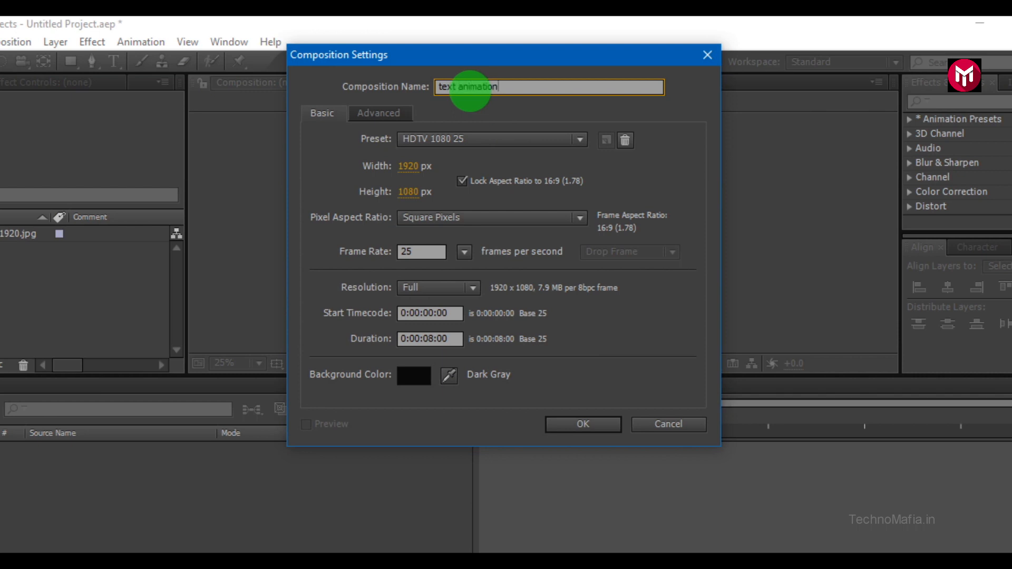
{"action": "left_click", "coordinate": [429, 339]}
{"action": "type", "text": "5"}
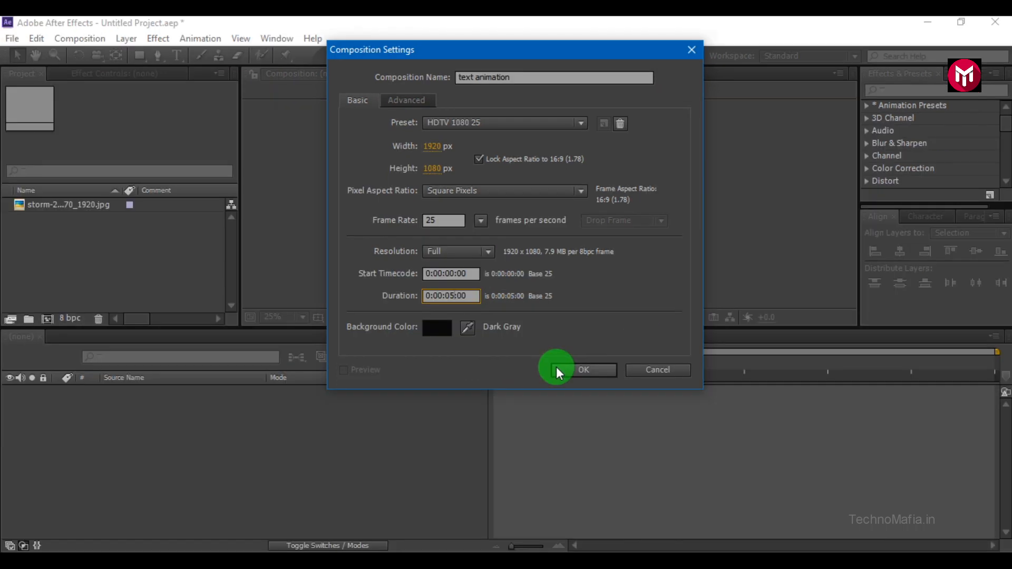
Step: Create the 'text animation' composition and add a new text layer for SMOOTH
{"action": "left_click", "coordinate": [582, 370]}
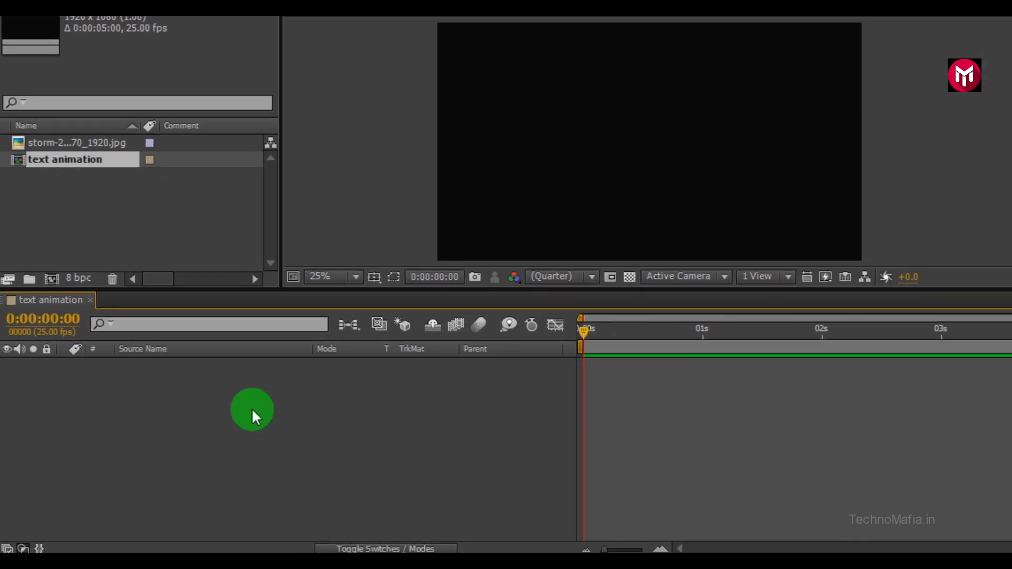
{"action": "right_click", "coordinate": [251, 416]}
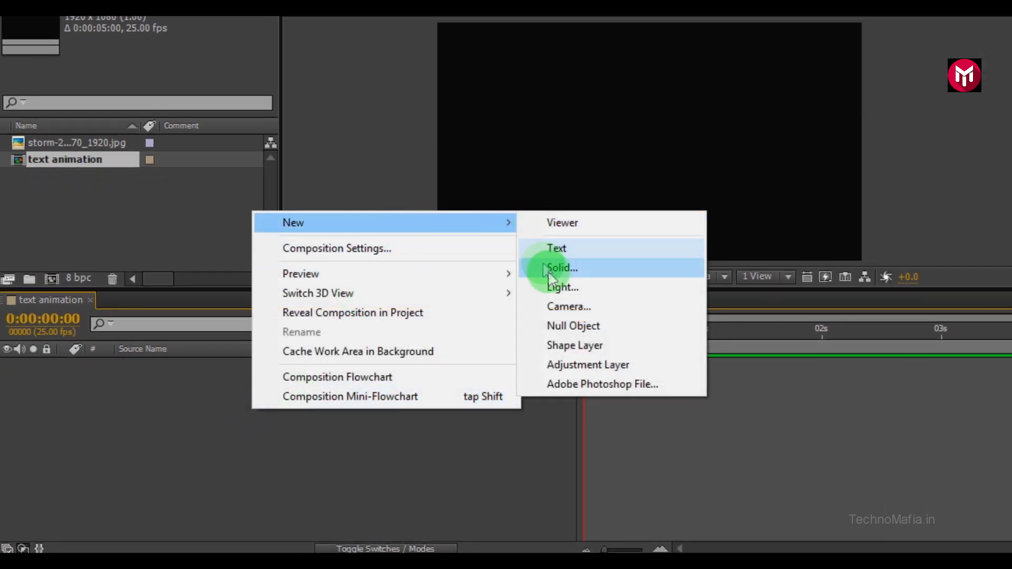
{"action": "left_click", "coordinate": [556, 248]}
{"action": "type", "text": "SMOOTH"}
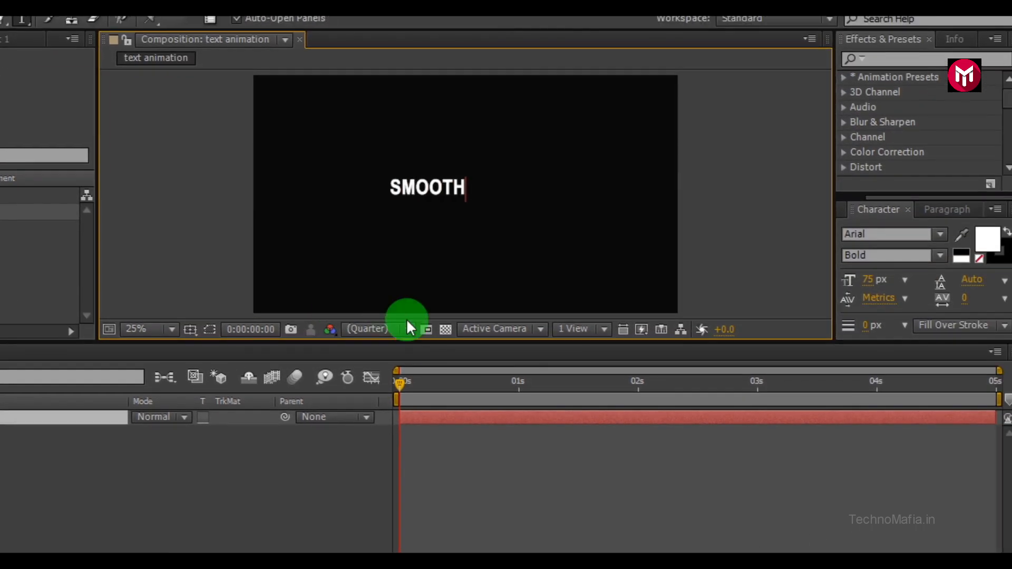
{"action": "mouse_move", "coordinate": [426, 300]}
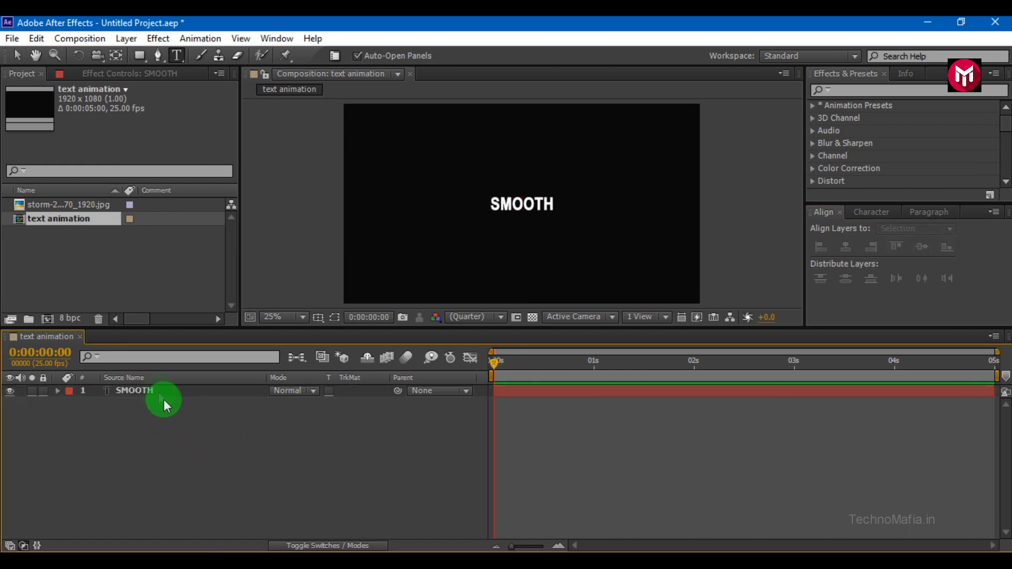
Step: Duplicate the SMOOTH text layer with Ctrl+D to make extra copies
{"action": "key", "text": "ctrl+d"}
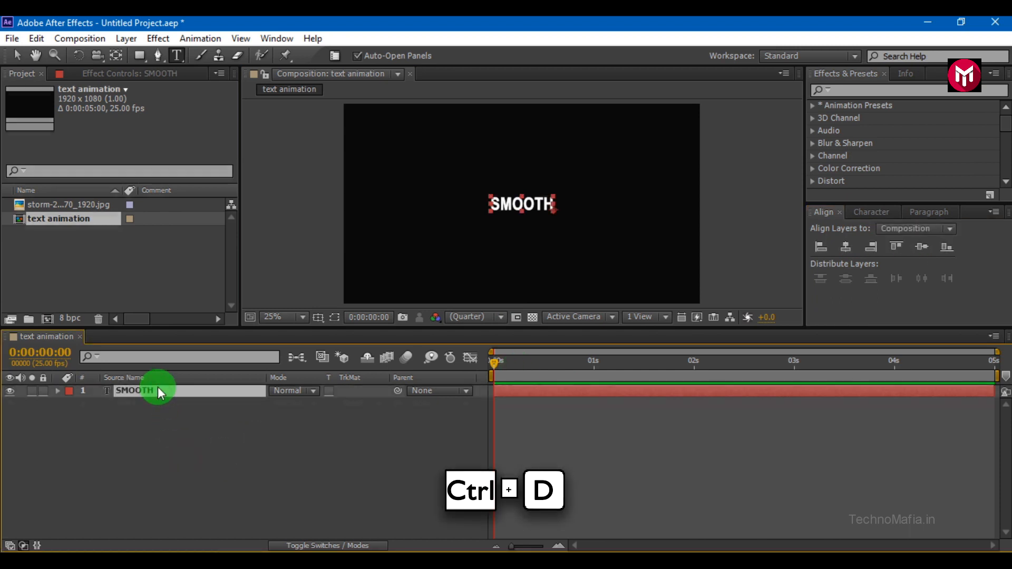
{"action": "key", "text": "ctrl+d"}
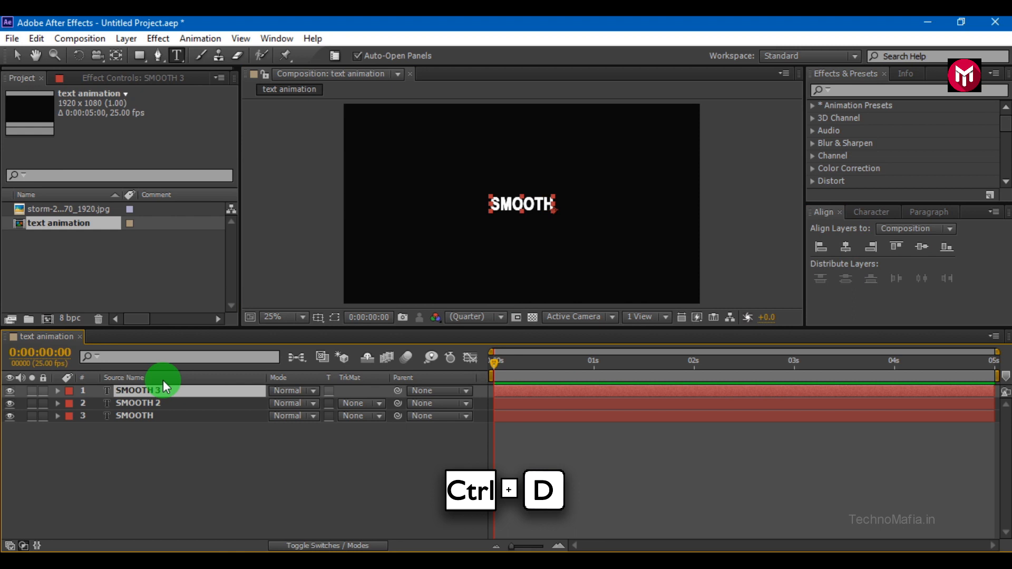
{"action": "key", "text": "ctrl+d"}
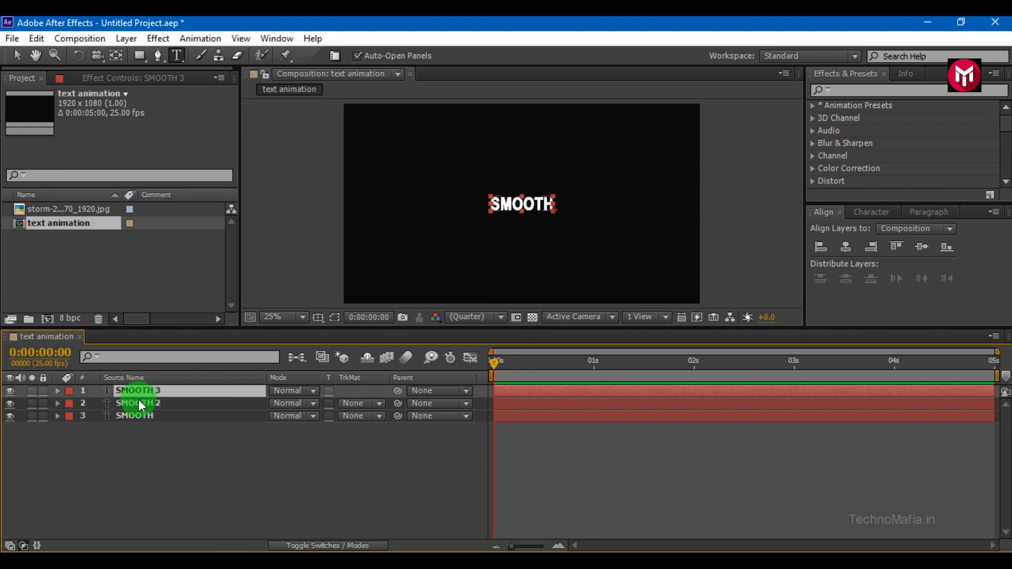
Step: Change the copies to read AND and SIMPLE and place them below SMOOTH
{"action": "left_click", "coordinate": [138, 402]}
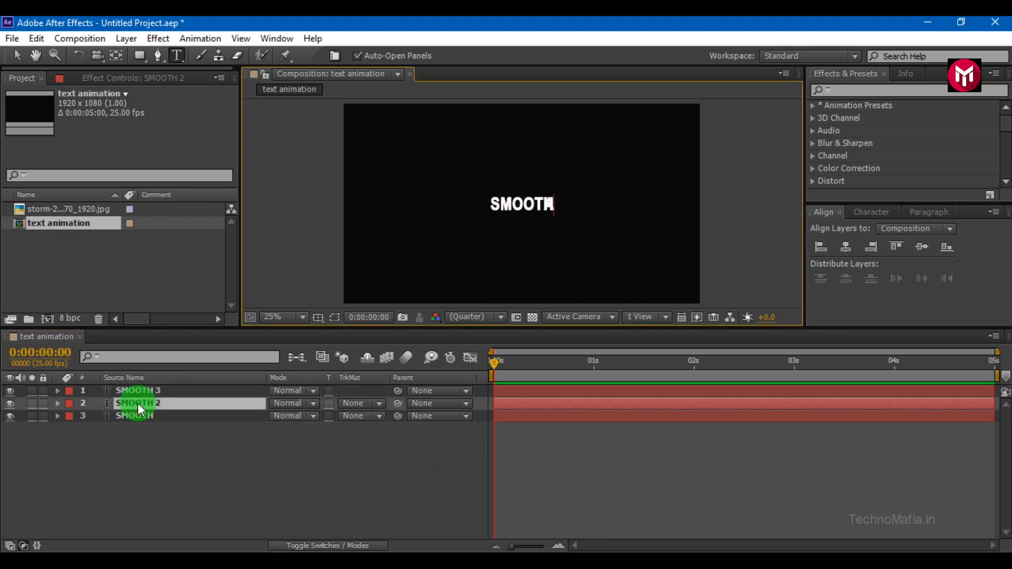
{"action": "left_click", "coordinate": [137, 390]}
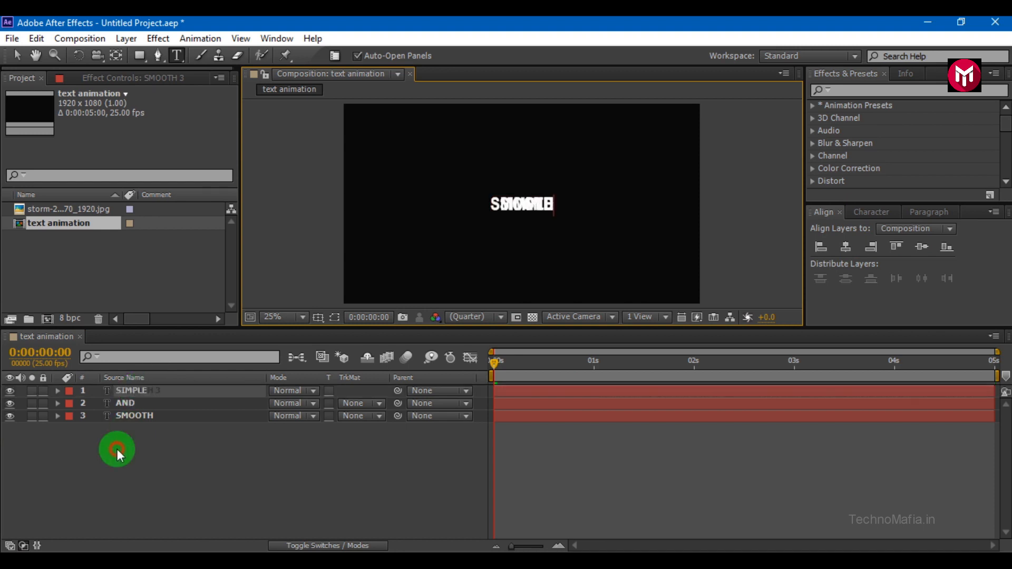
{"action": "left_click", "coordinate": [131, 391]}
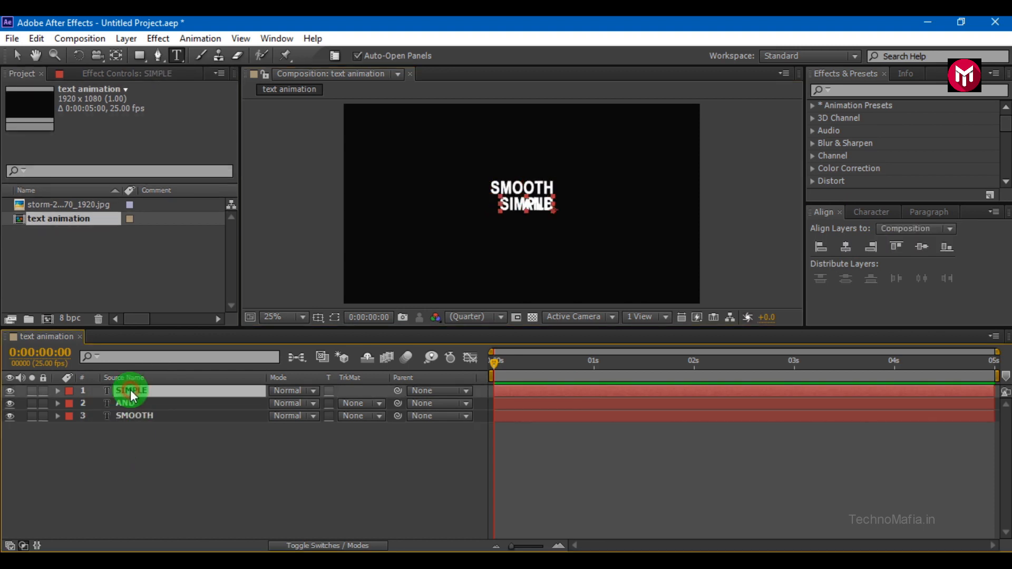
{"action": "left_click", "coordinate": [870, 247]}
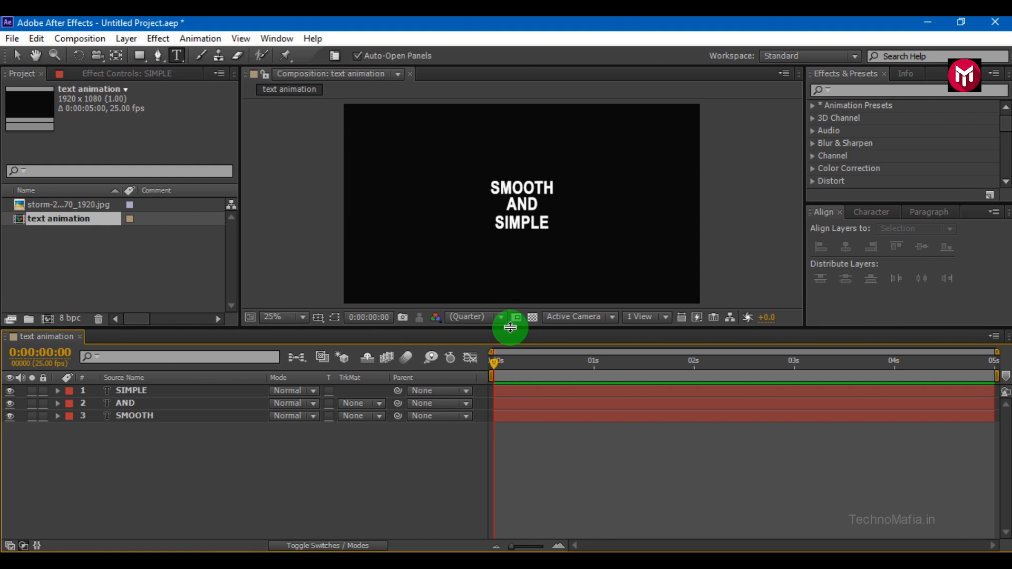
{"action": "left_click", "coordinate": [280, 316]}
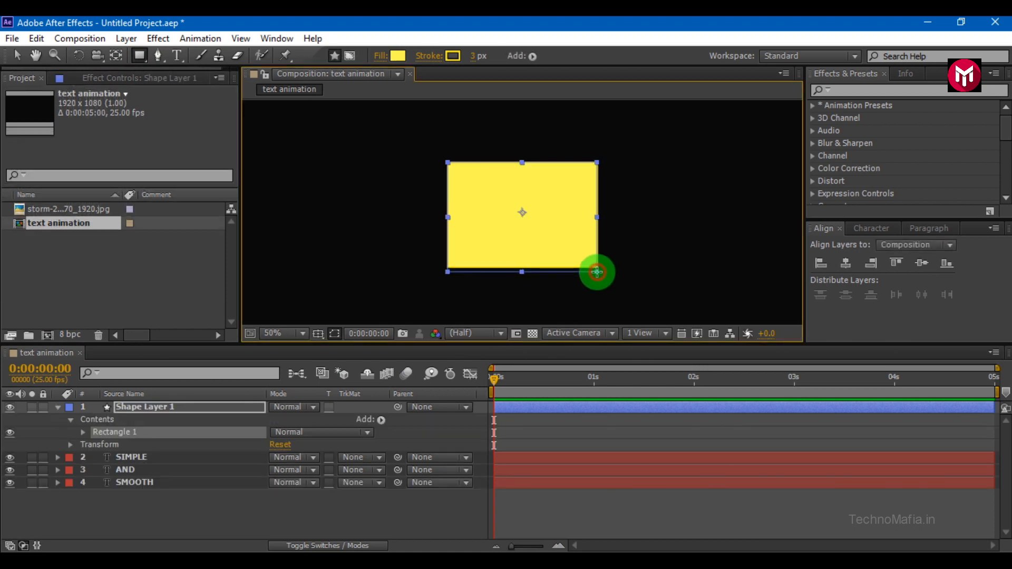
Step: Set the rectangle's fill to None and its stroke colour to yellow
{"action": "left_click", "coordinate": [398, 56]}
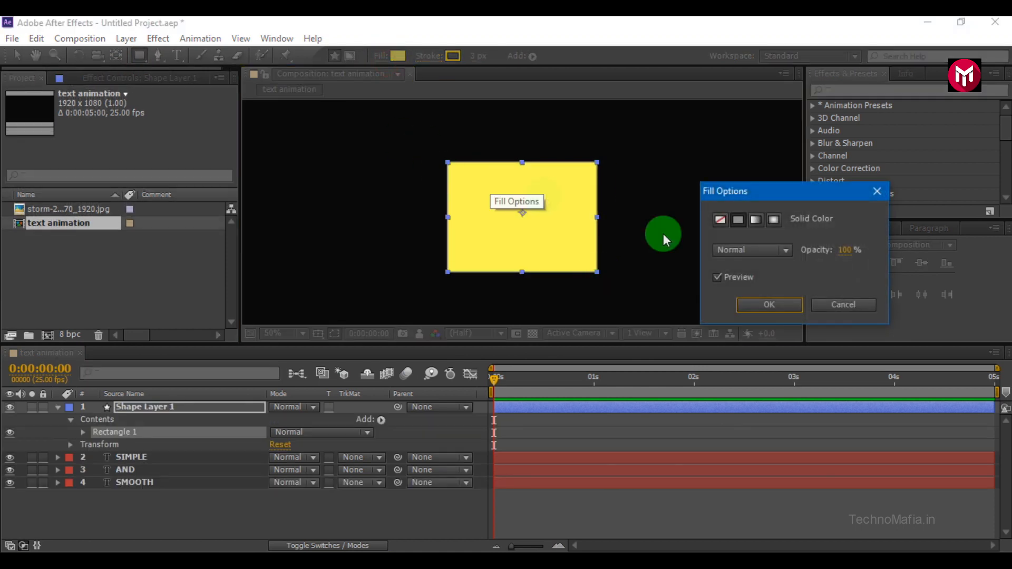
{"action": "left_click", "coordinate": [767, 304]}
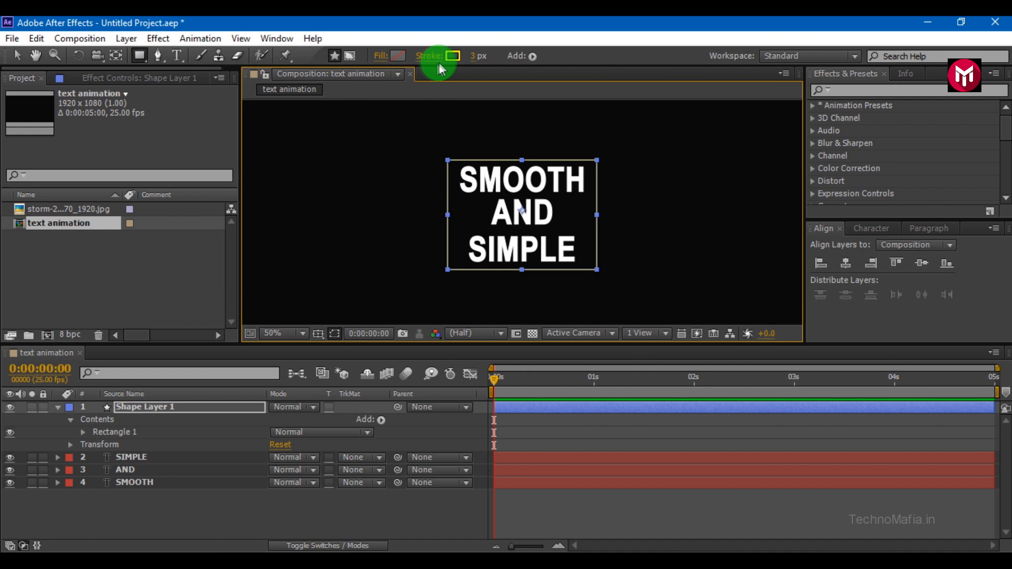
{"action": "left_click", "coordinate": [453, 56]}
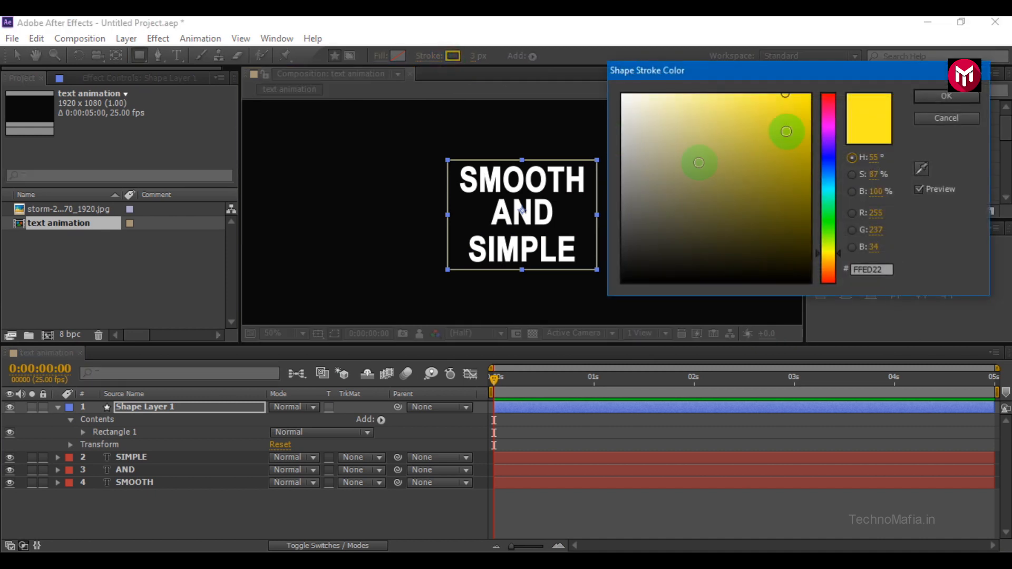
{"action": "left_click", "coordinate": [945, 95]}
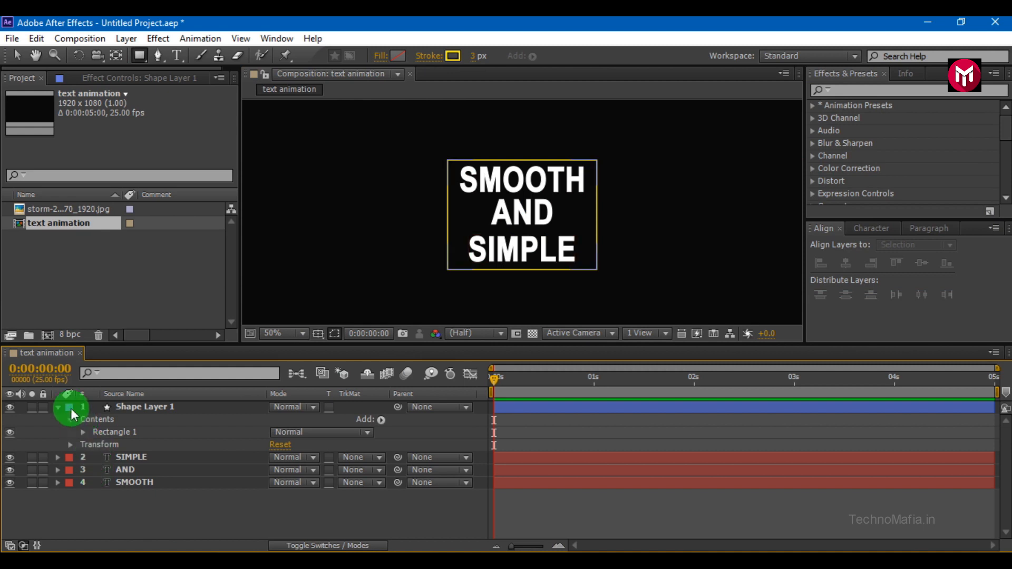
{"action": "left_click", "coordinate": [58, 406]}
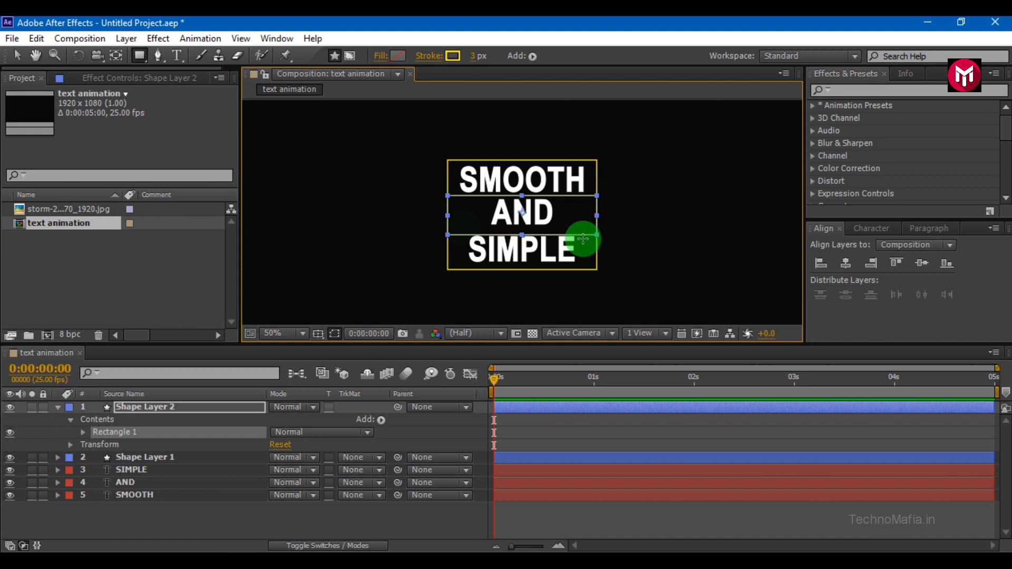
Step: Give the second rectangle a solid fill to form the yellow bar
{"action": "left_click", "coordinate": [380, 56]}
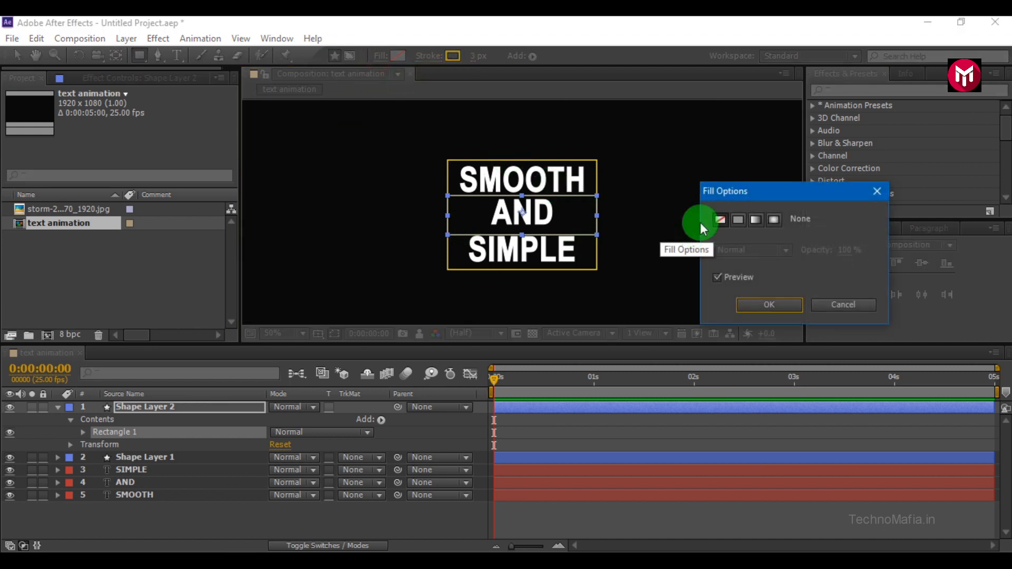
{"action": "left_click", "coordinate": [768, 305]}
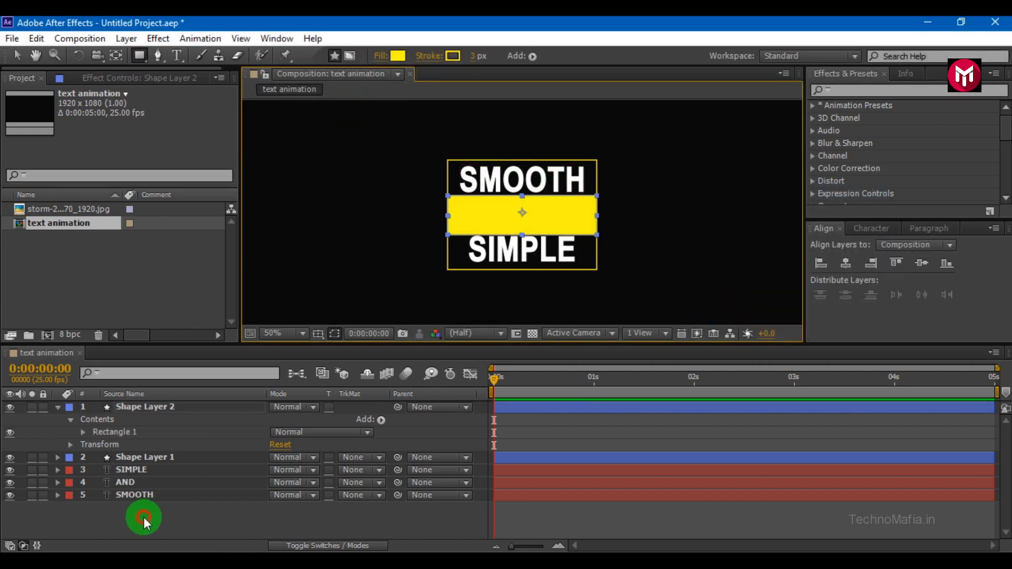
{"action": "left_click", "coordinate": [57, 407]}
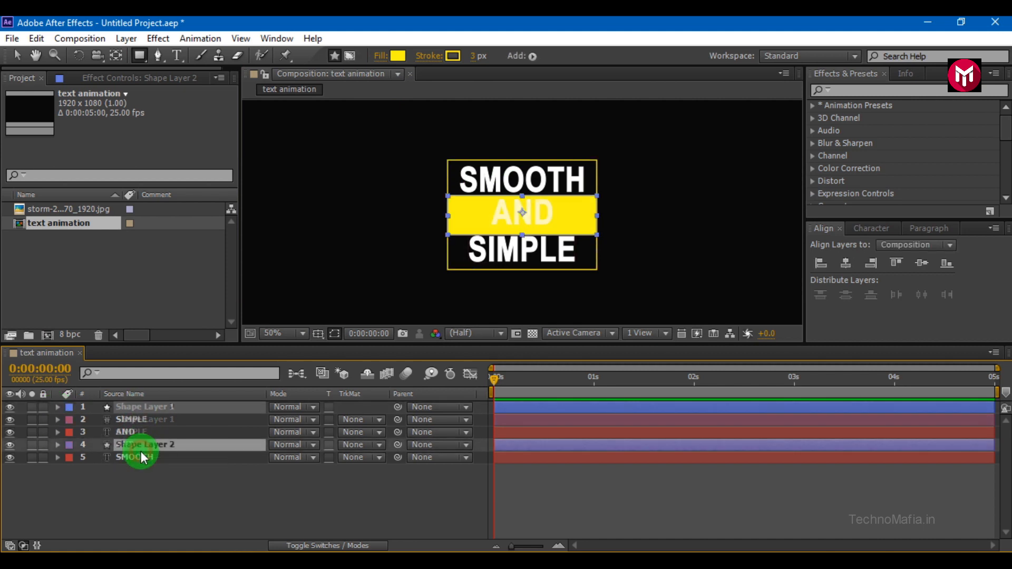
Step: Set Shape Layer 2's track matte to Alpha Inverted Matte 'AND'
{"action": "left_click", "coordinate": [143, 478]}
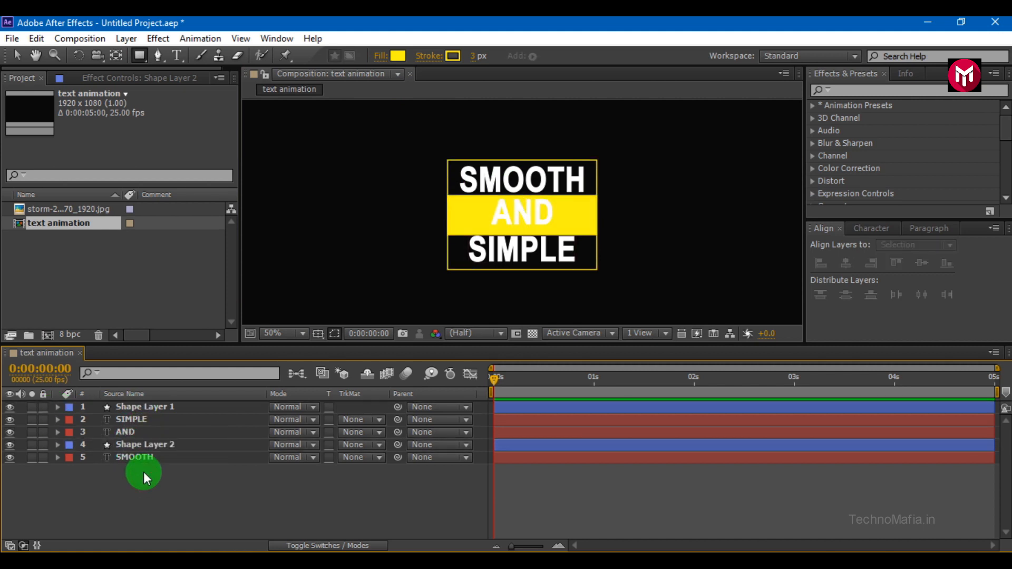
{"action": "left_click", "coordinate": [145, 445]}
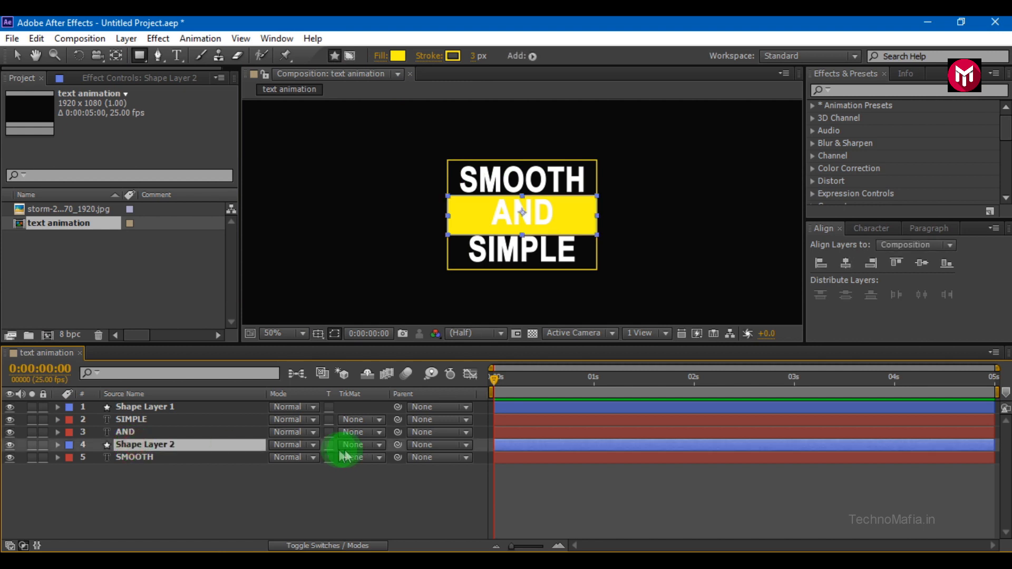
{"action": "left_click", "coordinate": [352, 444]}
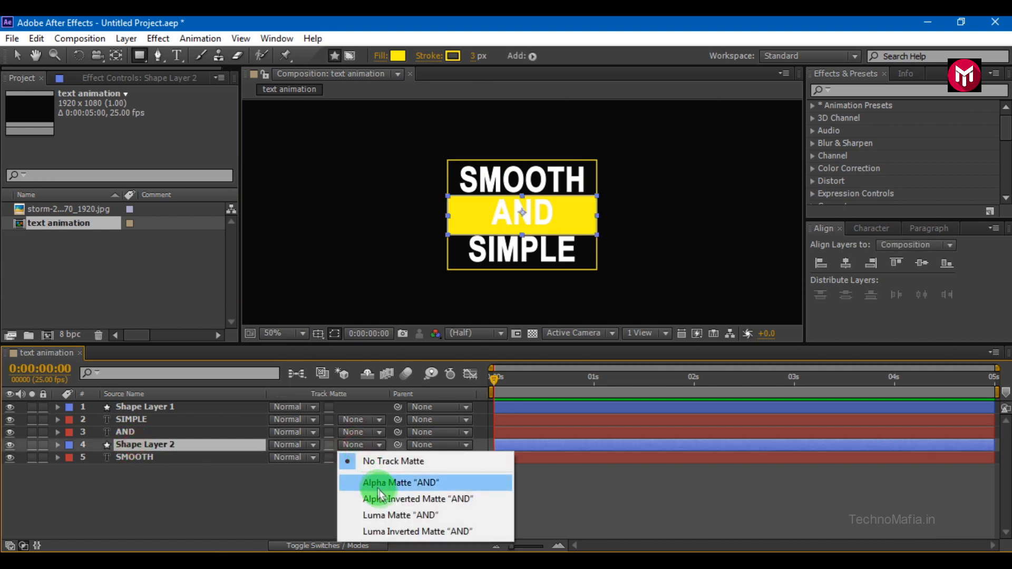
{"action": "left_click", "coordinate": [418, 499]}
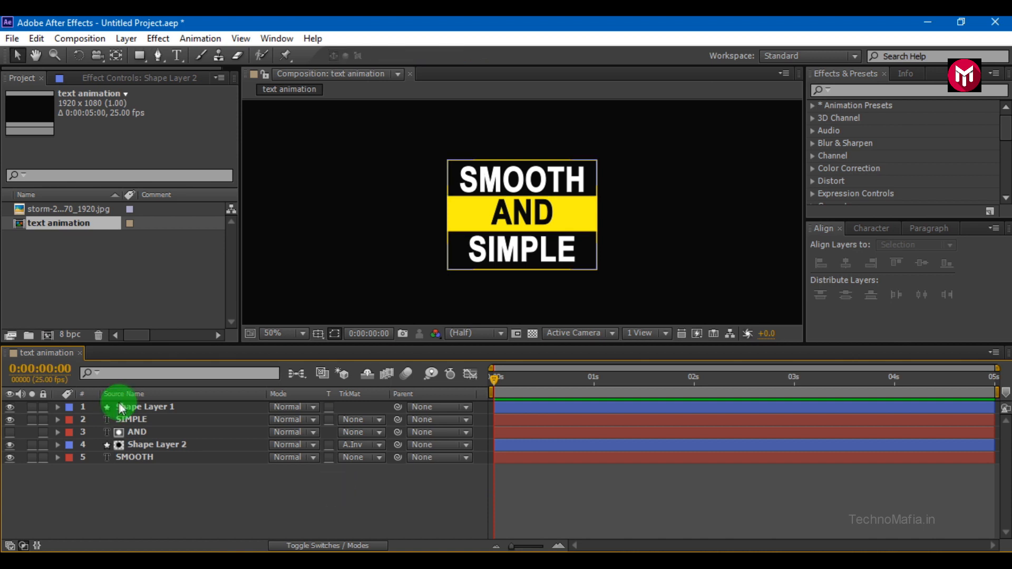
Step: Keyframe SMOOTH's Position at 0s and 2s, starting offset to the left
{"action": "left_click", "coordinate": [136, 457]}
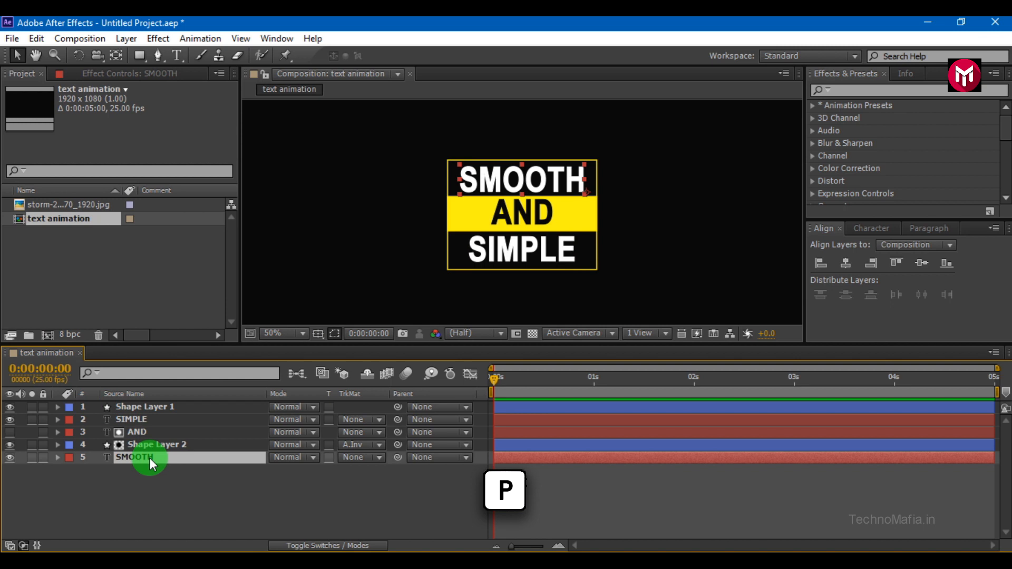
{"action": "key", "text": "p"}
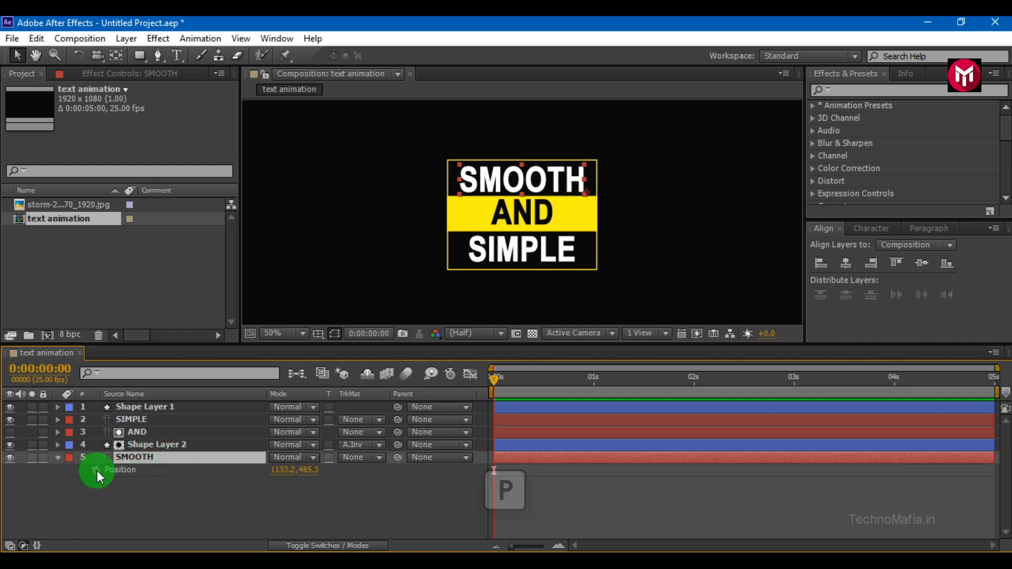
{"action": "left_click", "coordinate": [95, 469]}
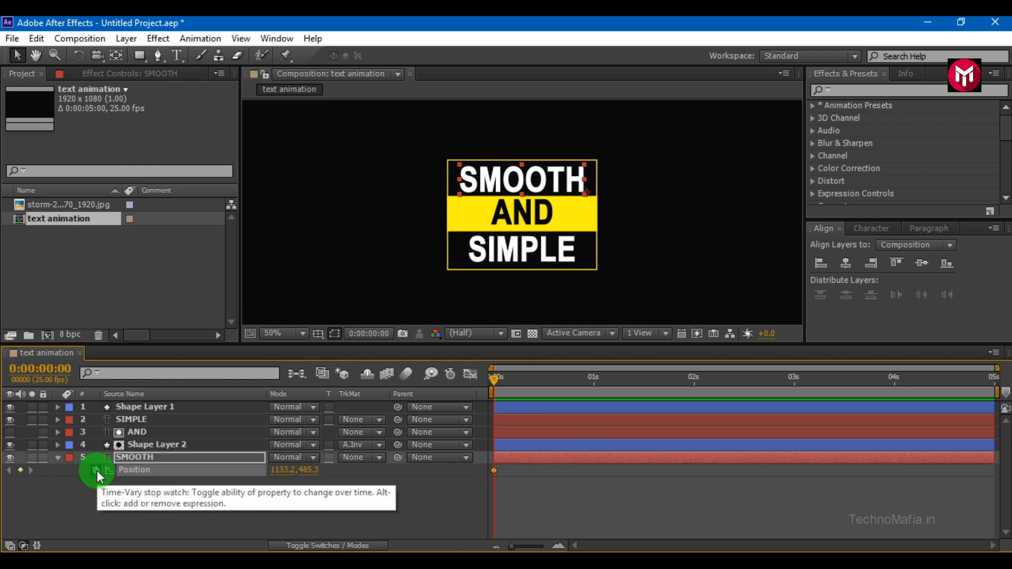
{"action": "mouse_move", "coordinate": [696, 377]}
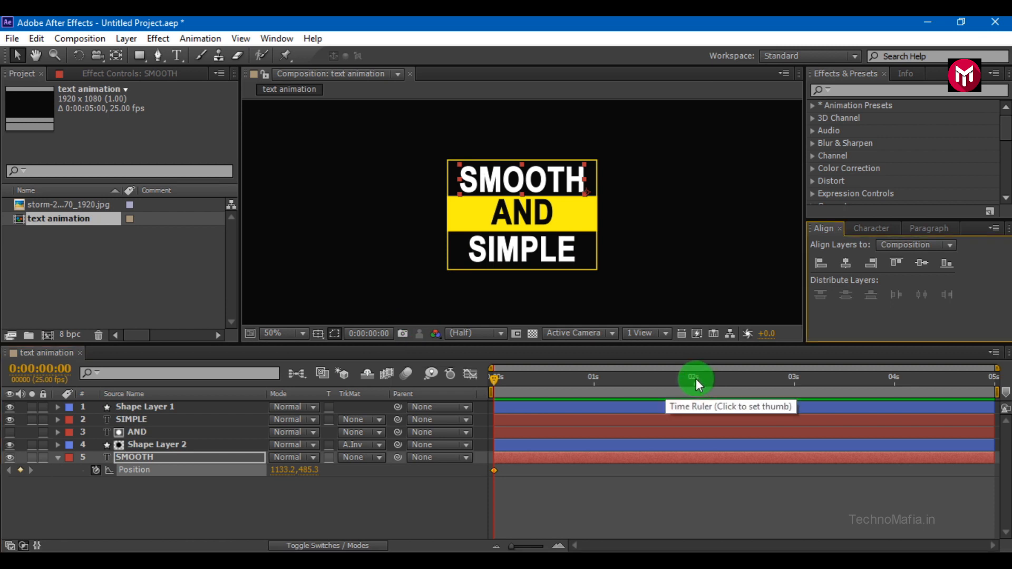
{"action": "left_click", "coordinate": [695, 377]}
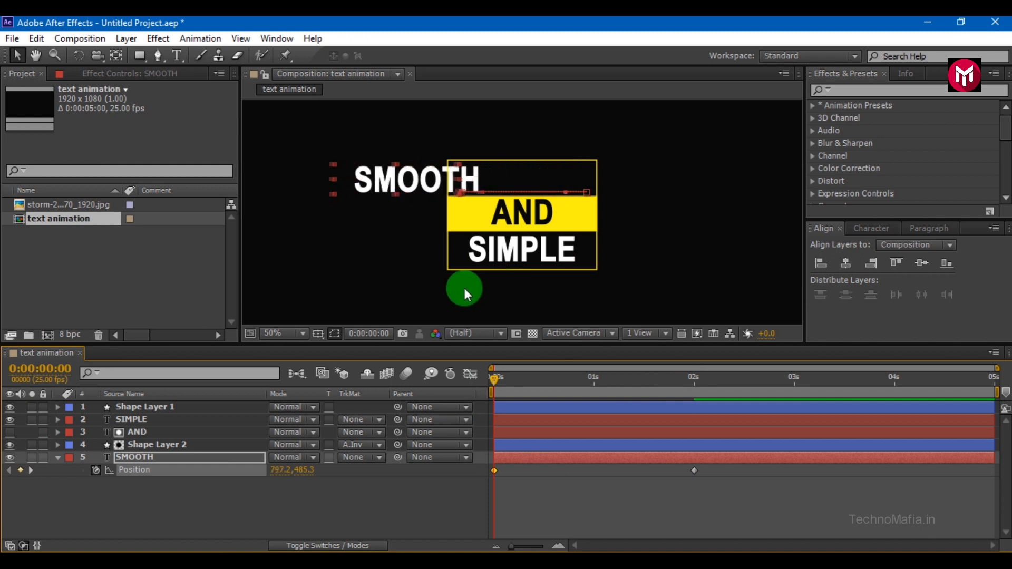
{"action": "left_click_drag", "start_coordinate": [416, 180], "coordinate": [376, 179]}
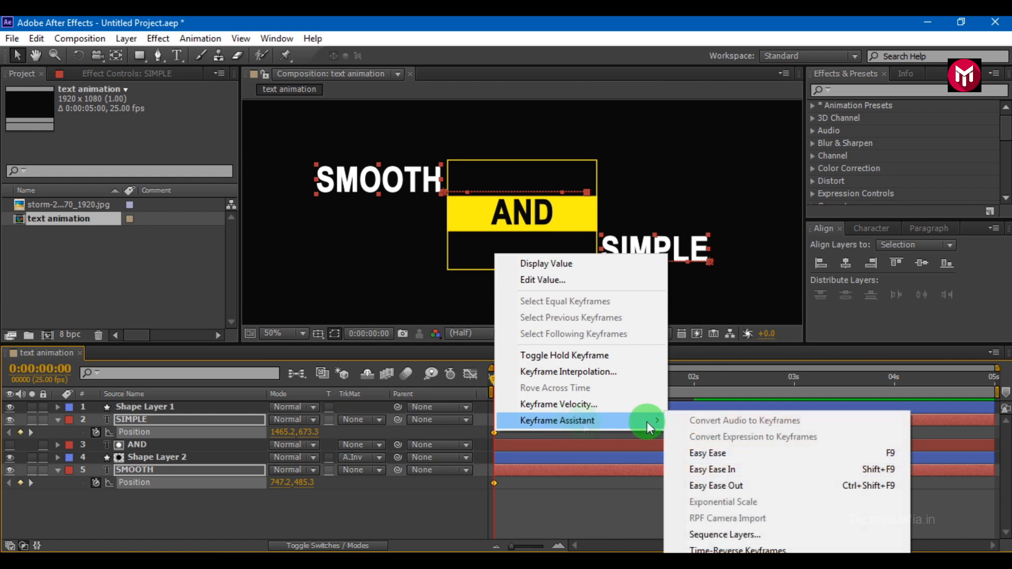
Step: Apply Easy Ease to the Position keyframes and raise the speed curve influence
{"action": "left_click", "coordinate": [707, 453]}
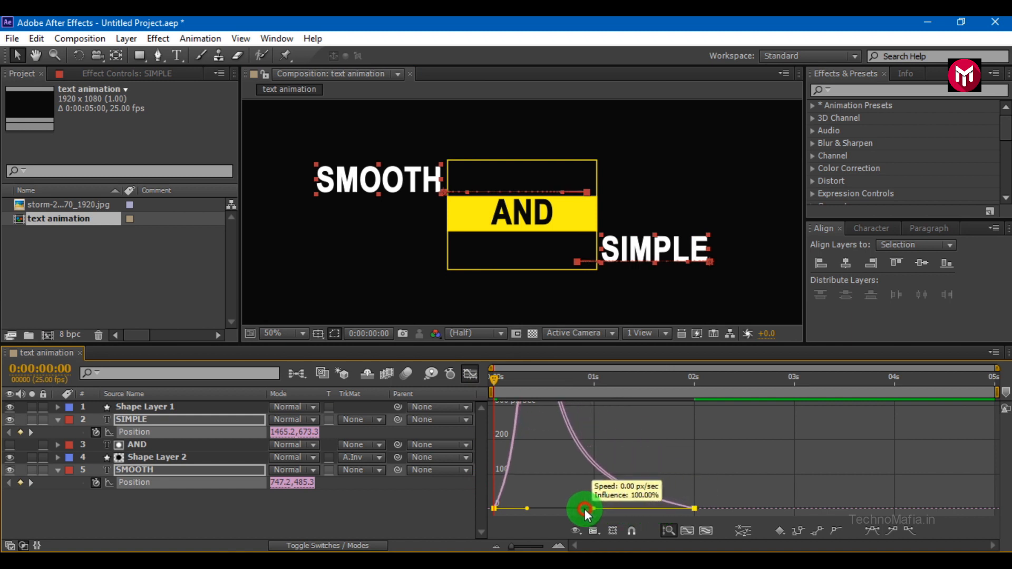
{"action": "left_click", "coordinate": [497, 380]}
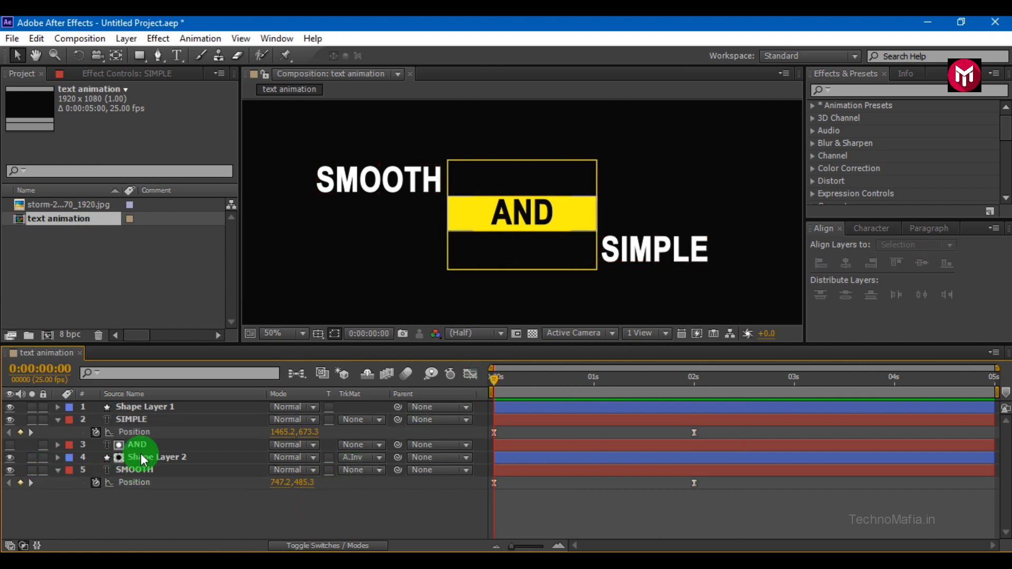
Step: Keyframe Shape Layer 2's Scale from 0,100% to 100,100% and apply Easy Ease
{"action": "left_click", "coordinate": [156, 457]}
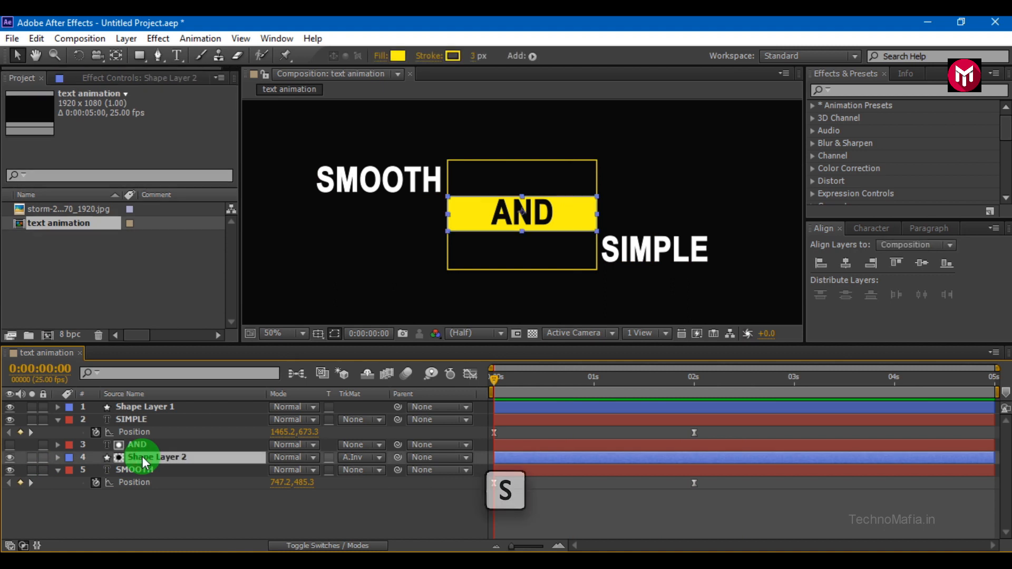
{"action": "key", "text": "s"}
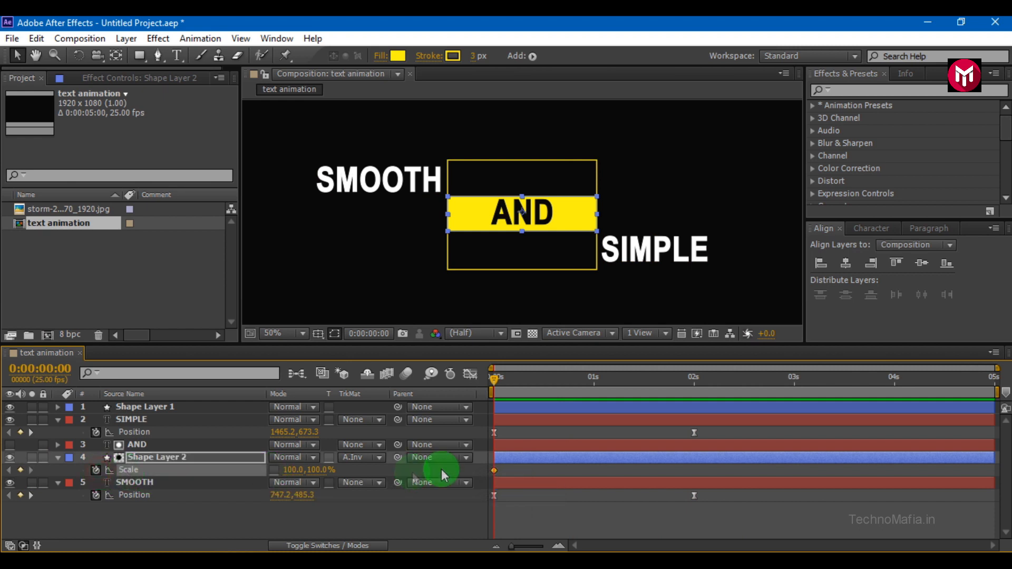
{"action": "mouse_move", "coordinate": [632, 388]}
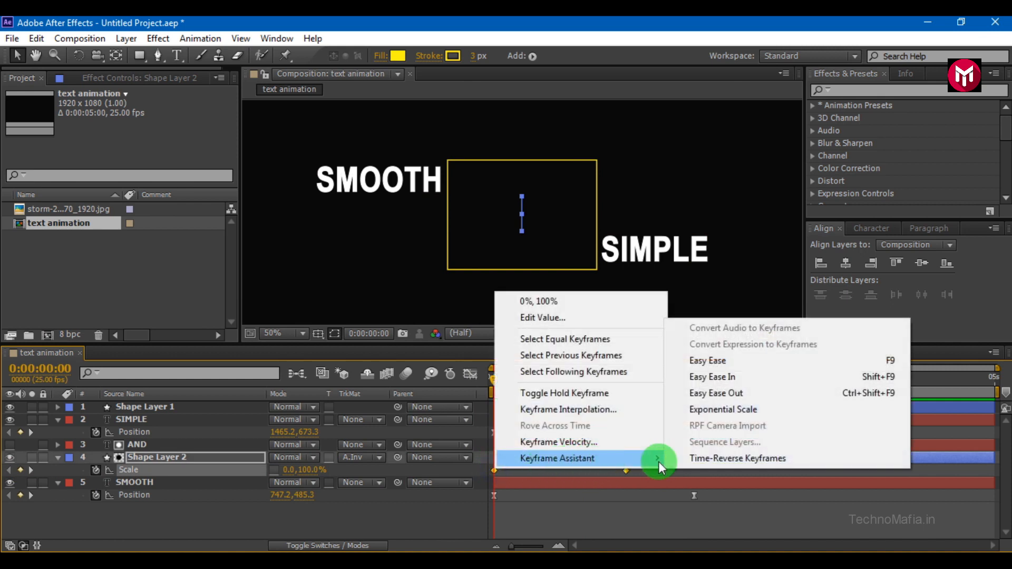
{"action": "left_click", "coordinate": [707, 360]}
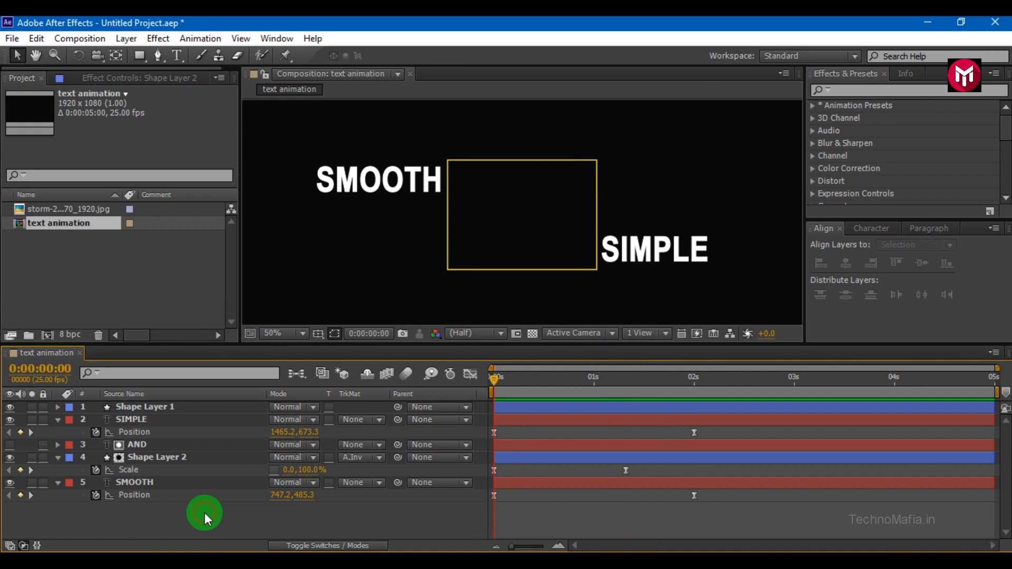
Step: Pre-compose SMOOTH and SIMPLE into nested comps, masking SMOOTH Comp 1 to the box
{"action": "left_click", "coordinate": [136, 482]}
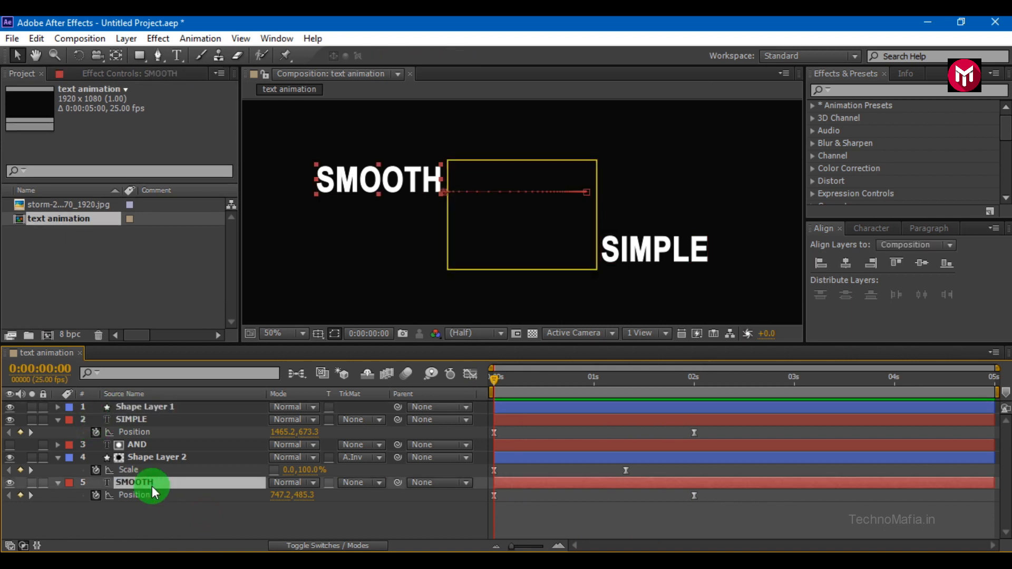
{"action": "right_click", "coordinate": [136, 482]}
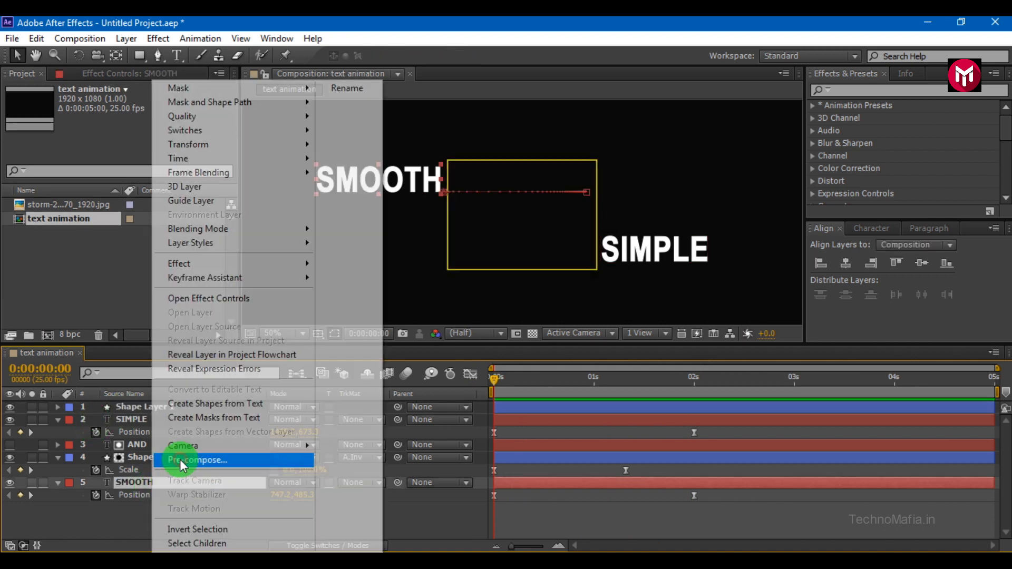
{"action": "left_click", "coordinate": [196, 460]}
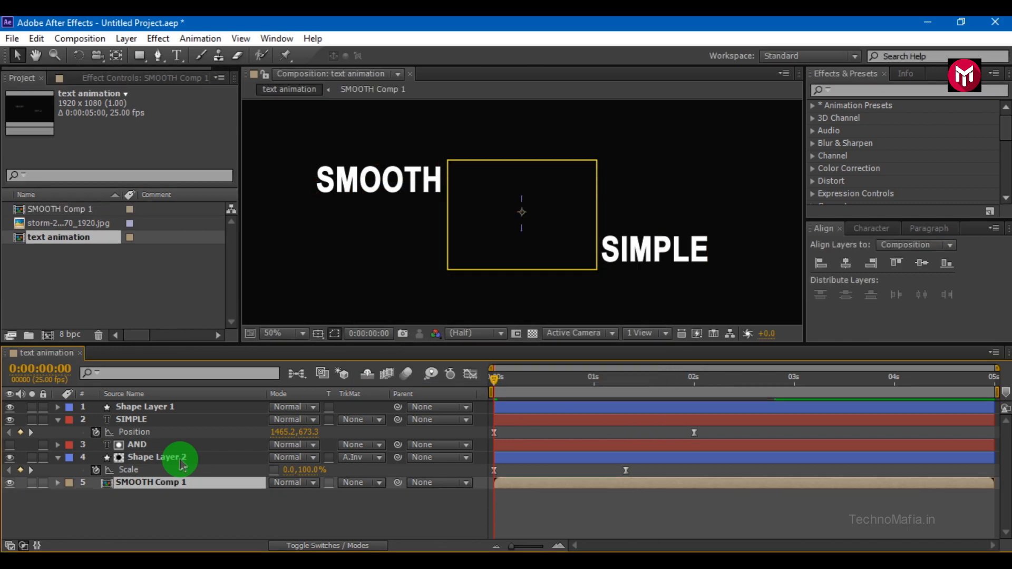
{"action": "left_click", "coordinate": [130, 420]}
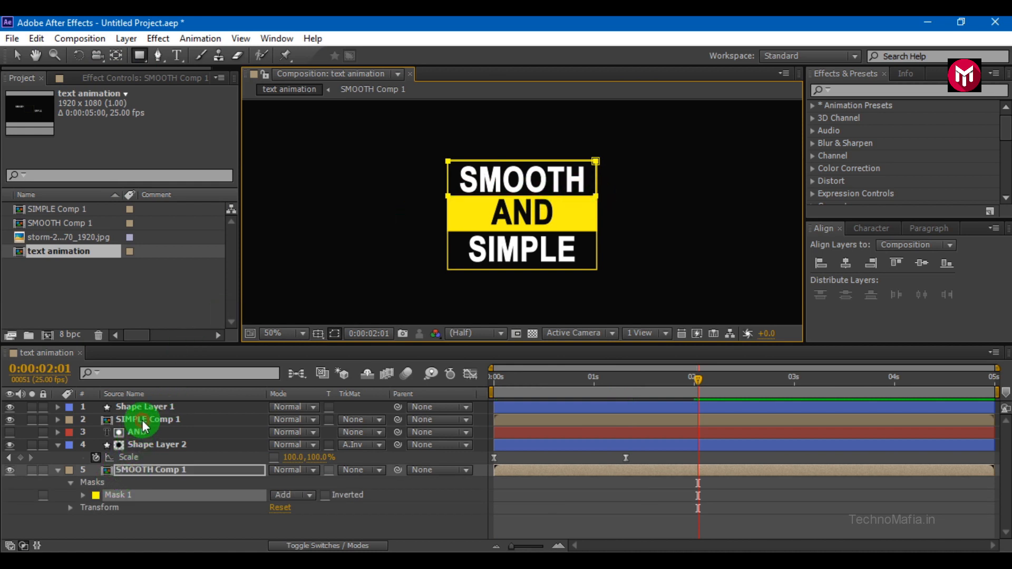
{"action": "left_click", "coordinate": [147, 419]}
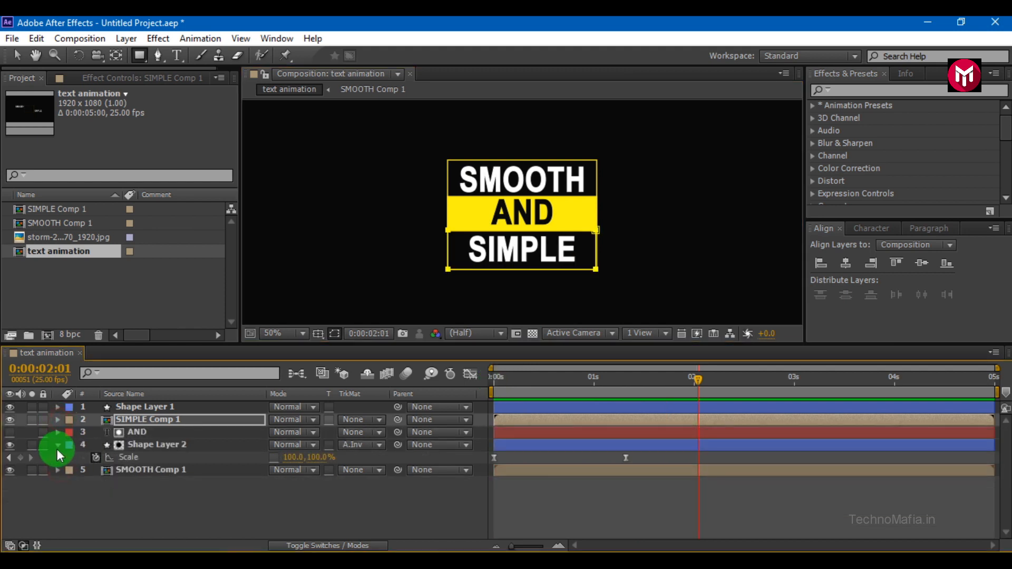
Step: Add a Trim Paths operation to the box outline shape layer
{"action": "left_click", "coordinate": [144, 406]}
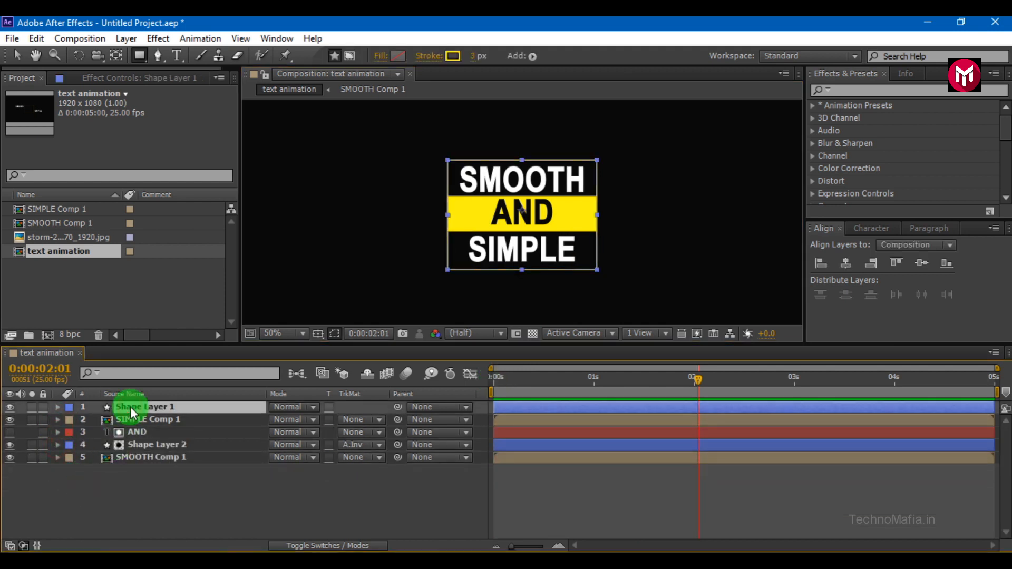
{"action": "left_click", "coordinate": [57, 406]}
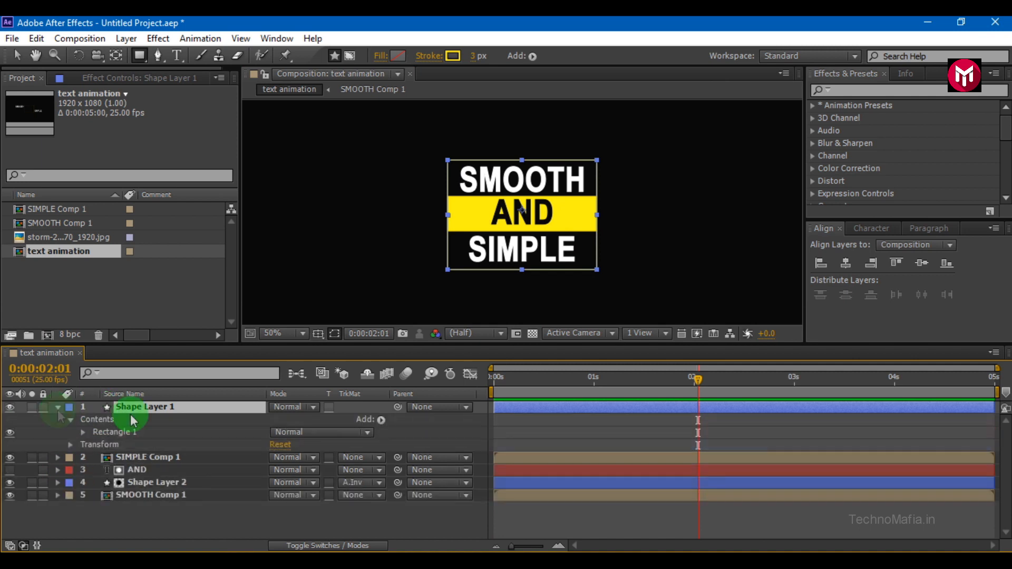
{"action": "left_click", "coordinate": [371, 420]}
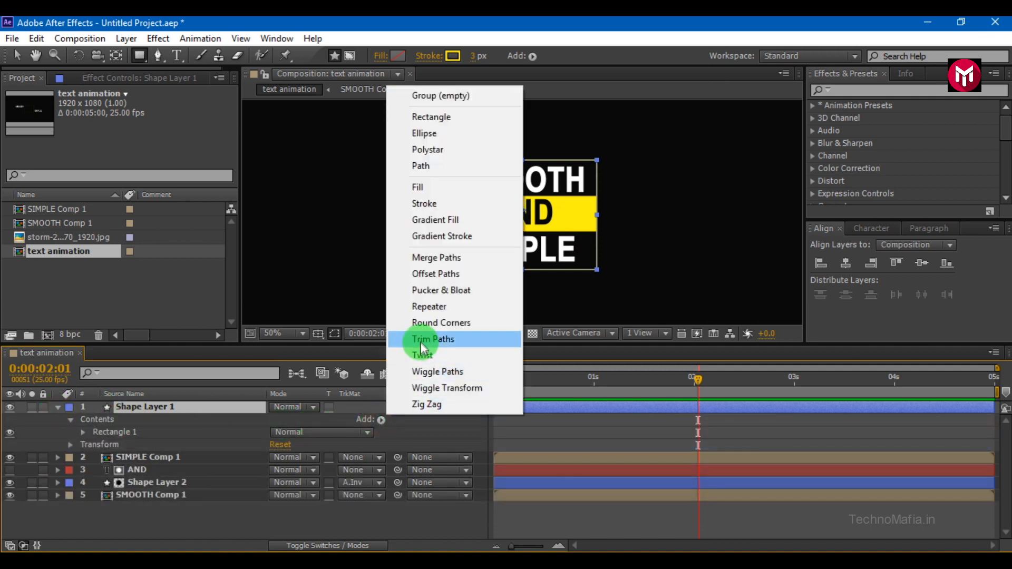
{"action": "left_click", "coordinate": [432, 339]}
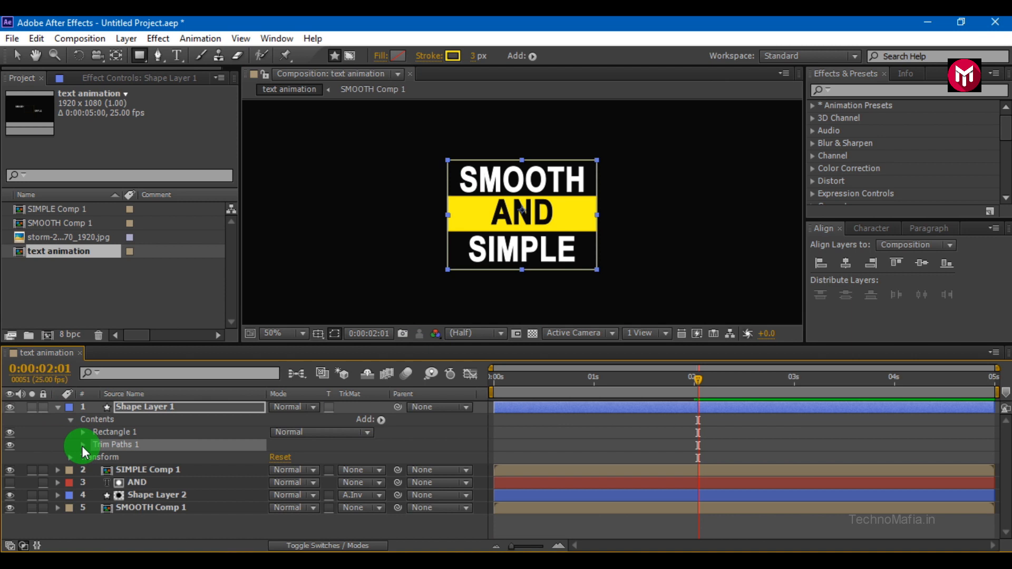
Step: Keyframe Trim Start and End at 50% at 0s, change them near 1s, Offset 180°
{"action": "left_click", "coordinate": [84, 445]}
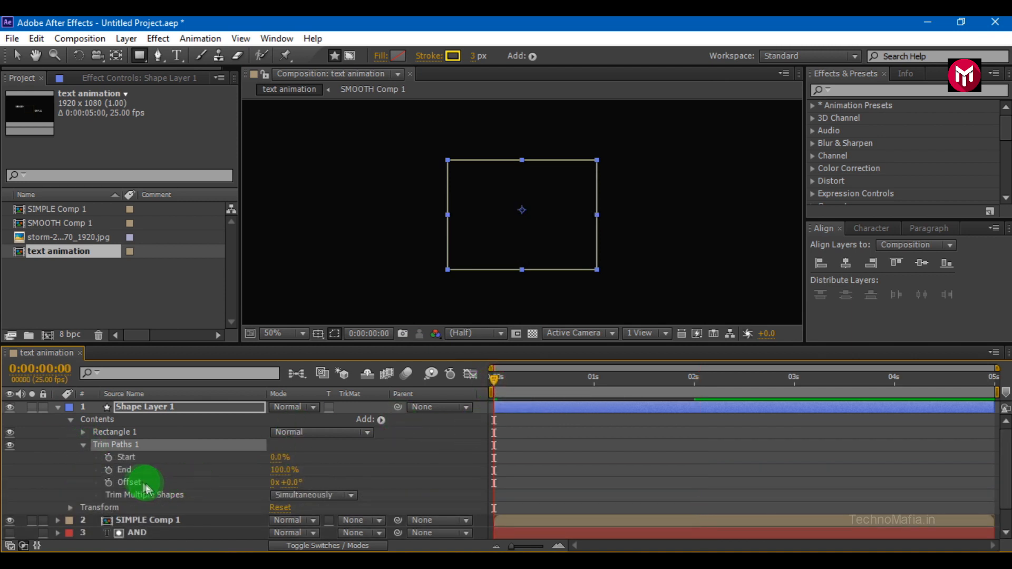
{"action": "left_click", "coordinate": [108, 457]}
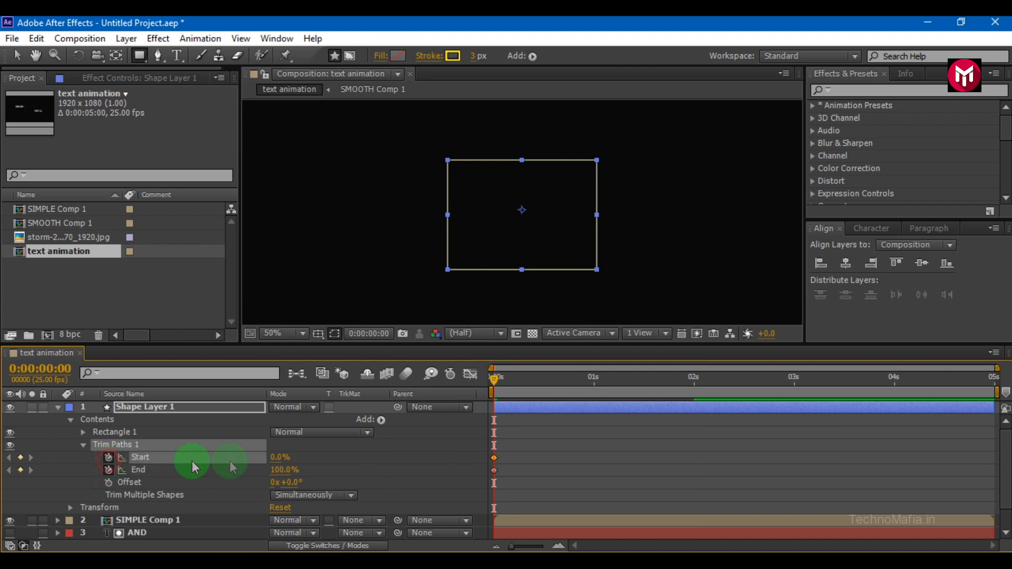
{"action": "double_click", "coordinate": [279, 457]}
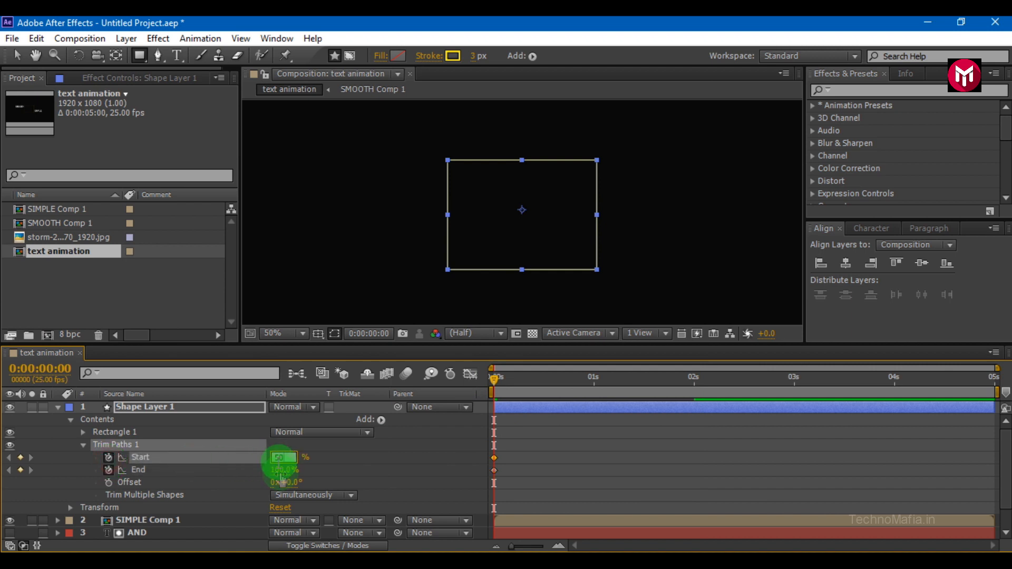
{"action": "left_click", "coordinate": [282, 470]}
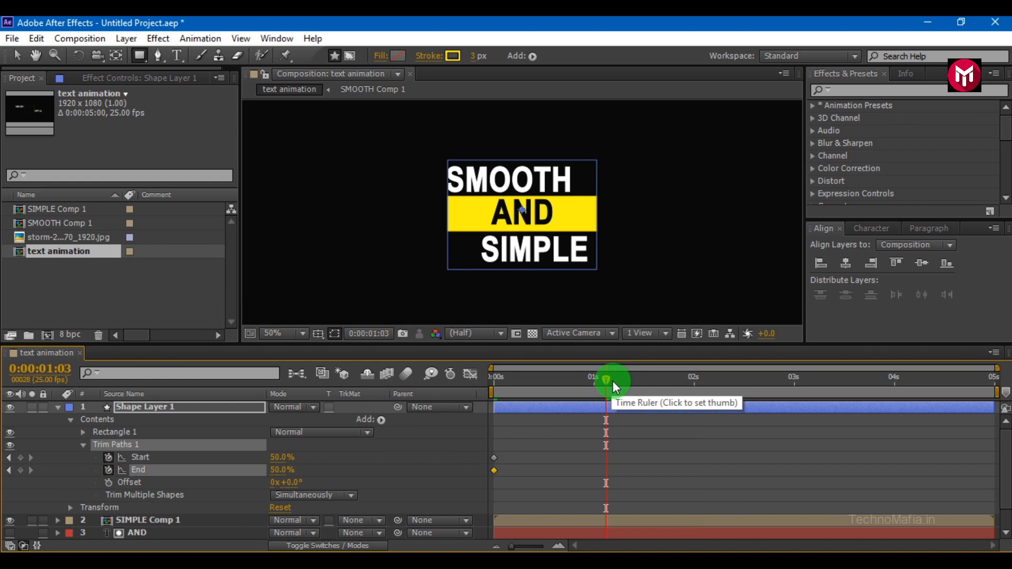
{"action": "left_click", "coordinate": [613, 377]}
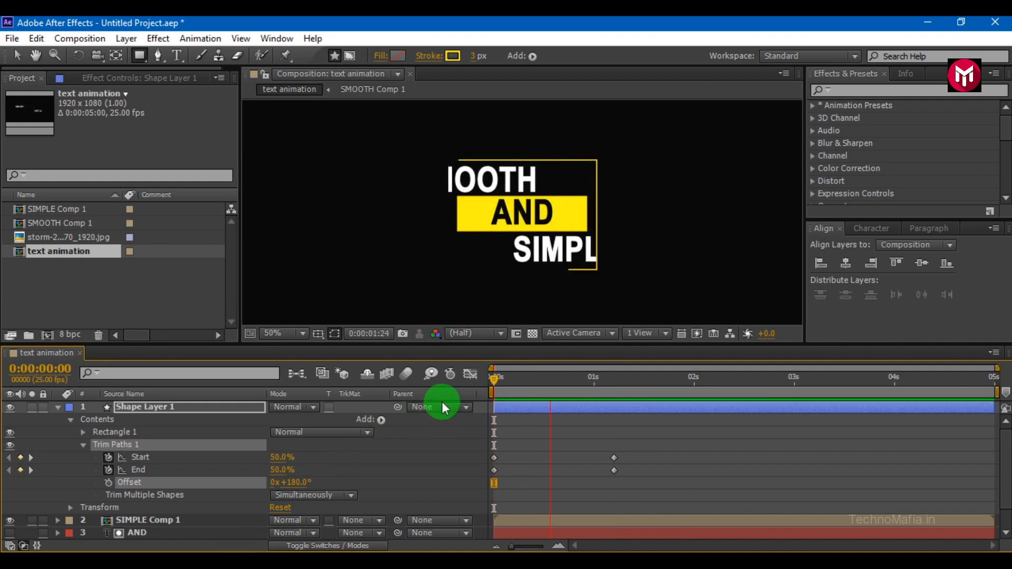
{"action": "left_click", "coordinate": [494, 376]}
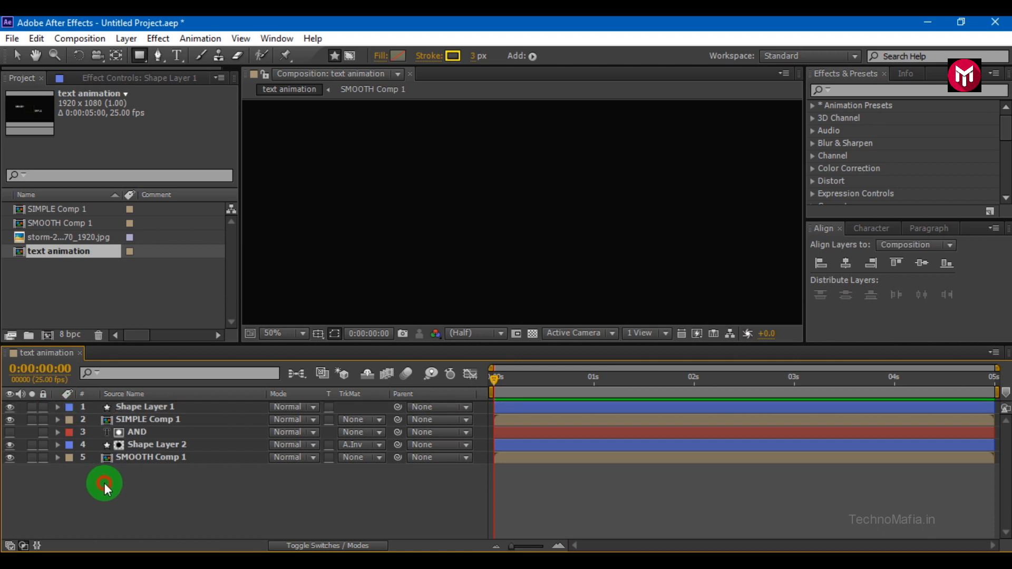
Step: Keyframe the box outline's rotation from 50° at 0s to upright at 0:13, with Easy Ease
{"action": "key", "text": "r"}
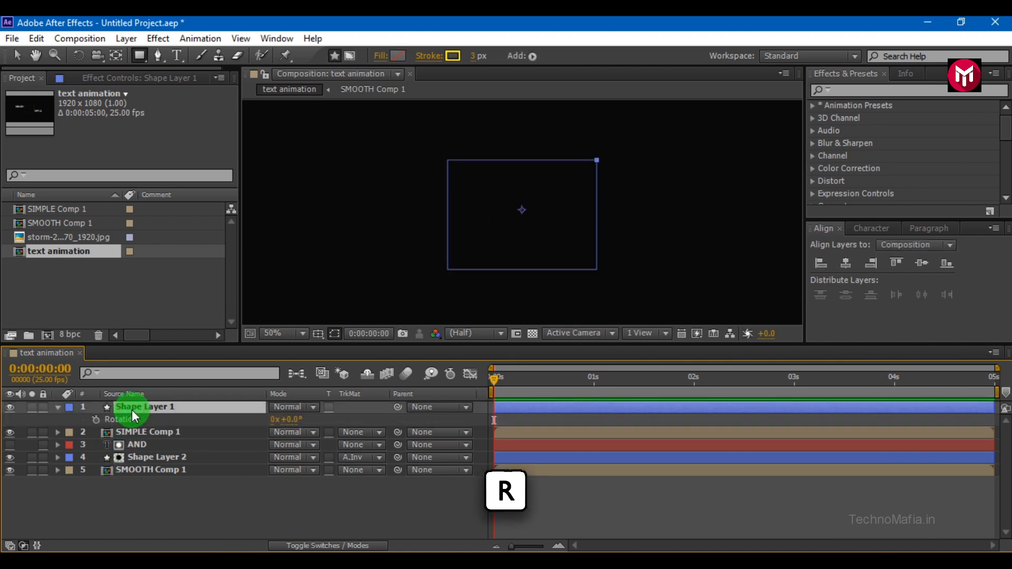
{"action": "left_click", "coordinate": [95, 419]}
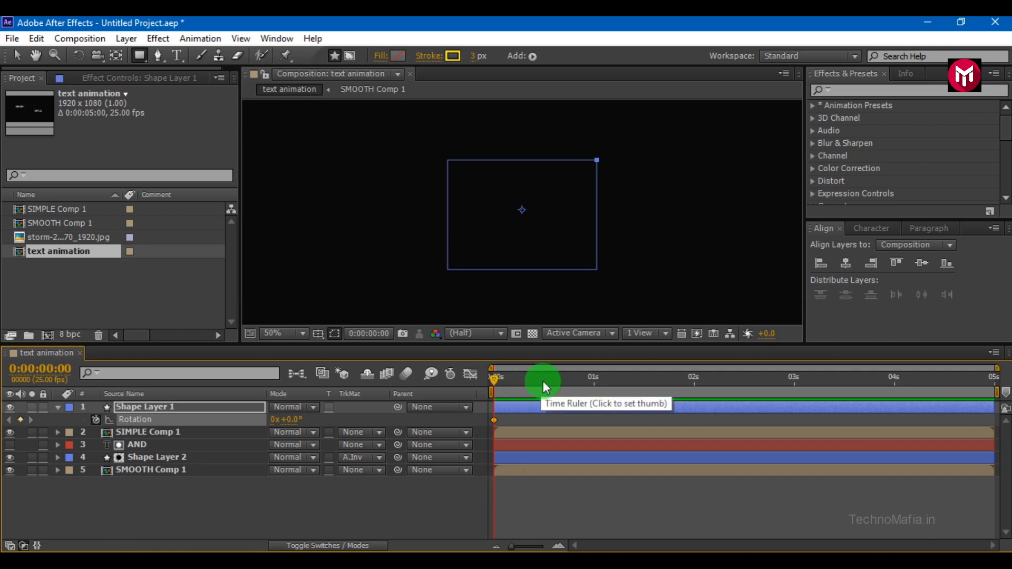
{"action": "left_click", "coordinate": [546, 377]}
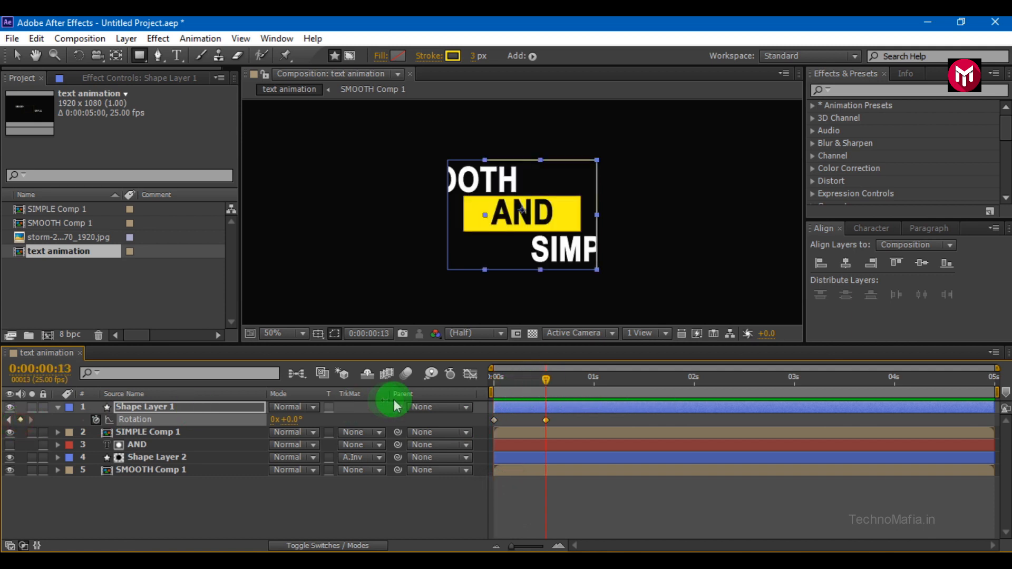
{"action": "mouse_move", "coordinate": [468, 406]}
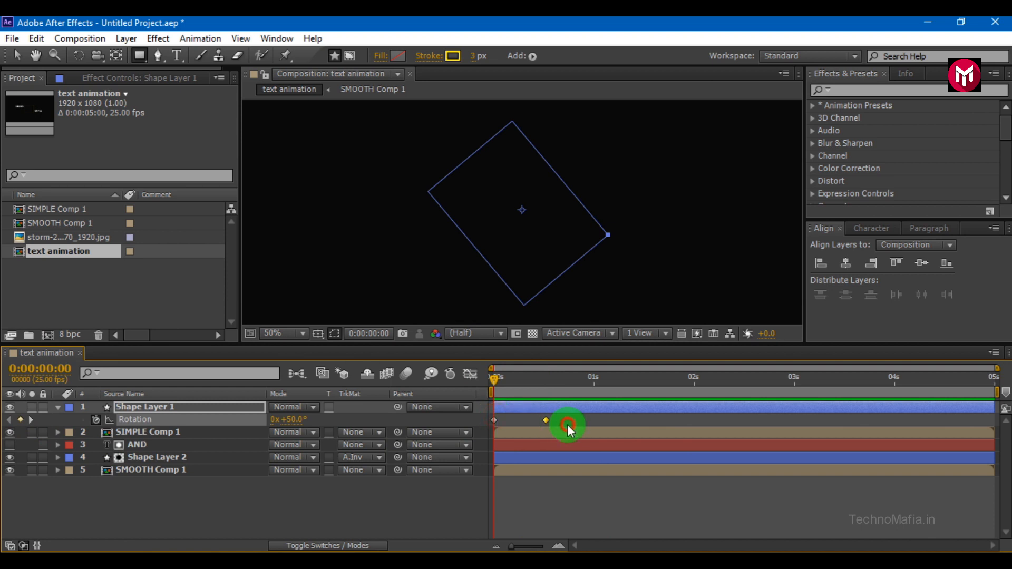
{"action": "right_click", "coordinate": [567, 423]}
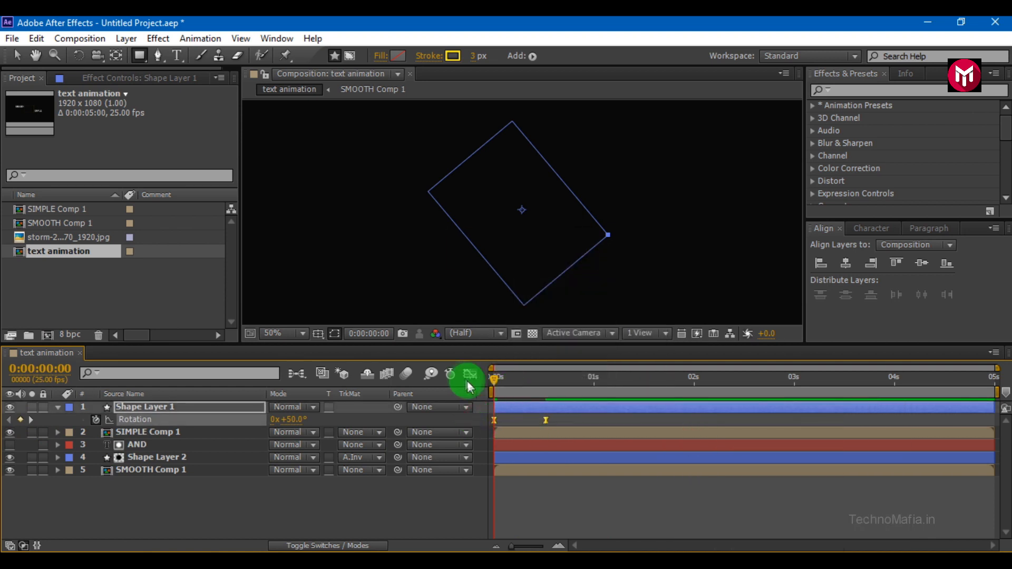
{"action": "left_click", "coordinate": [470, 376]}
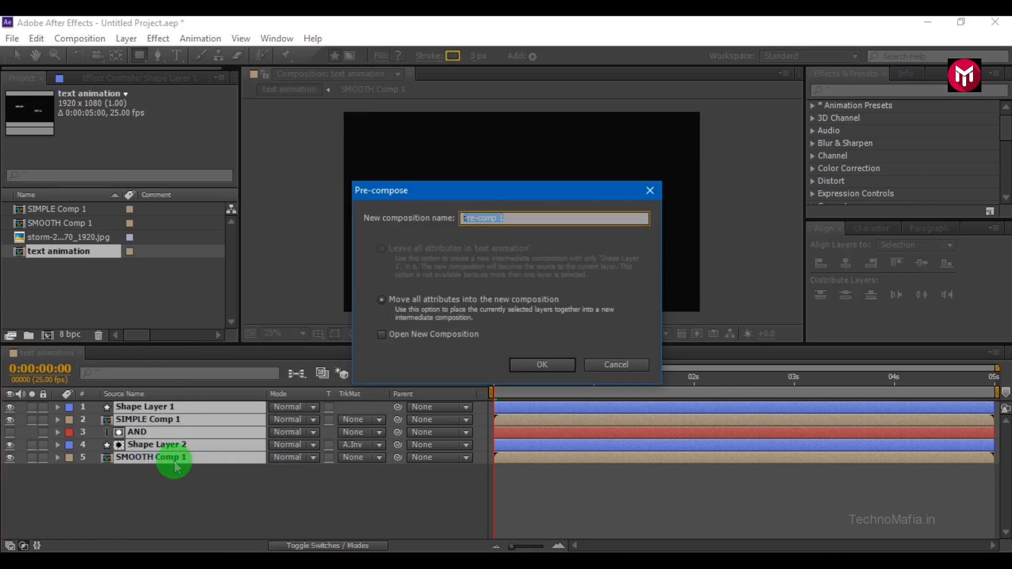
Step: Pre-compose all layers as 'text', trim it at about 2s, and duplicate it
{"action": "left_click", "coordinate": [541, 365]}
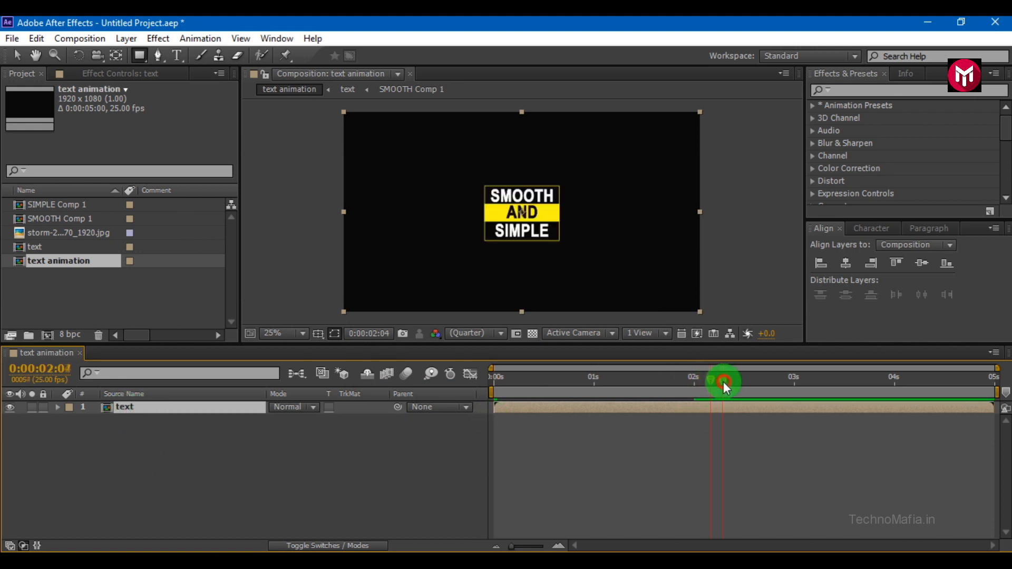
{"action": "key", "text": "alt+]"}
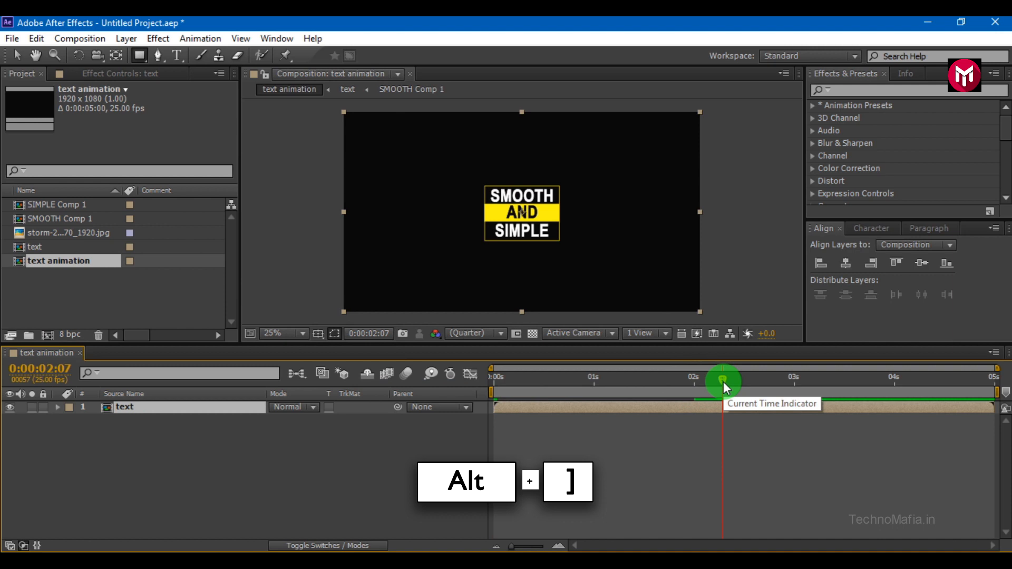
{"action": "key", "text": "alt+]"}
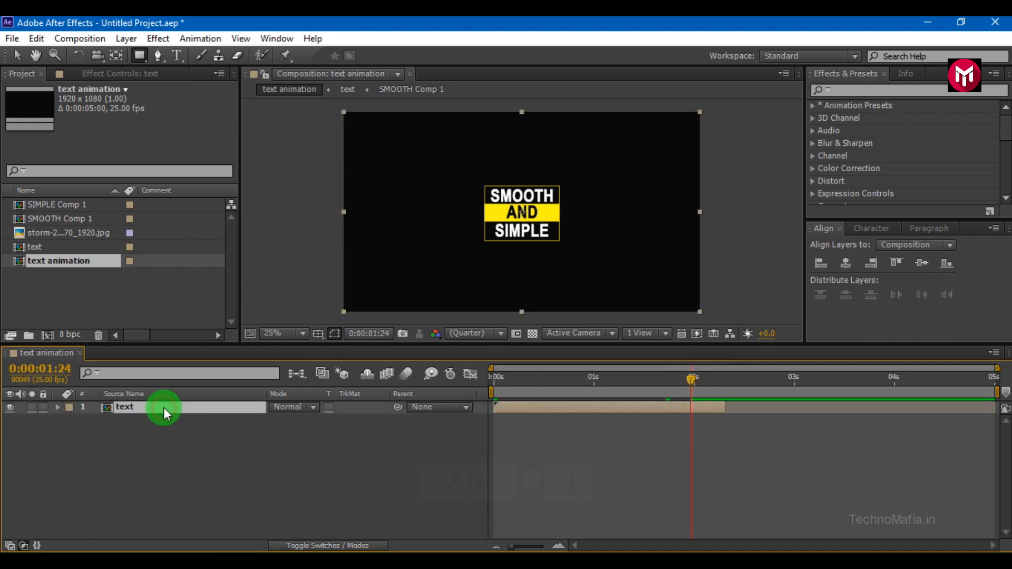
{"action": "key", "text": "ctrl+d"}
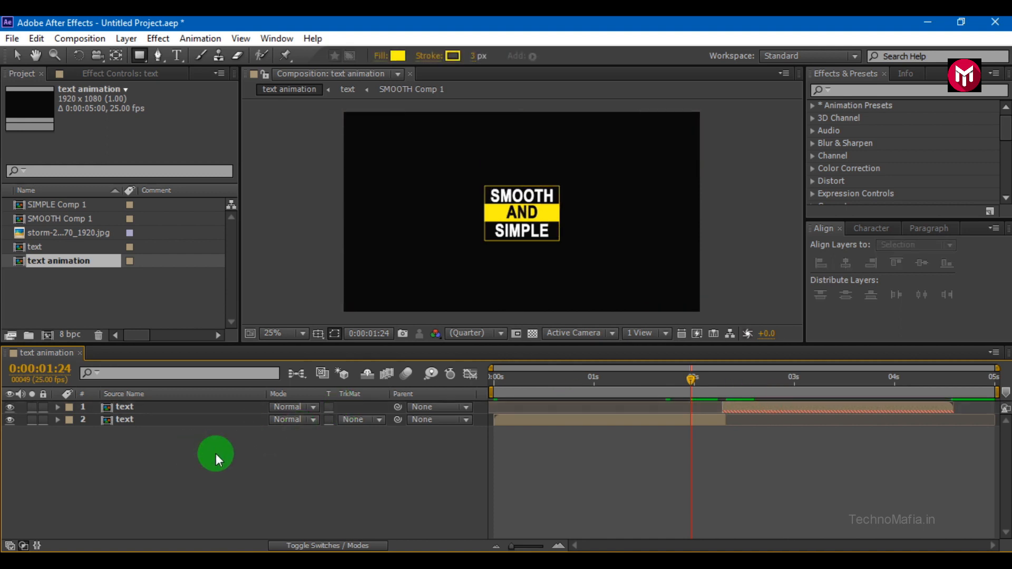
{"action": "key", "text": "Home"}
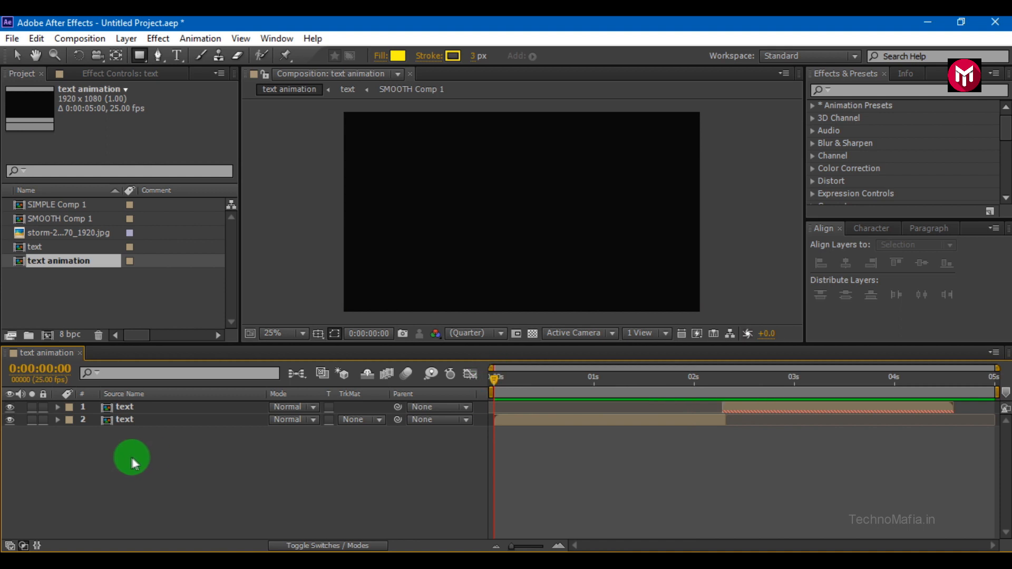
Step: Add the storm city image behind the text with a black solid above it
{"action": "left_click", "coordinate": [71, 233]}
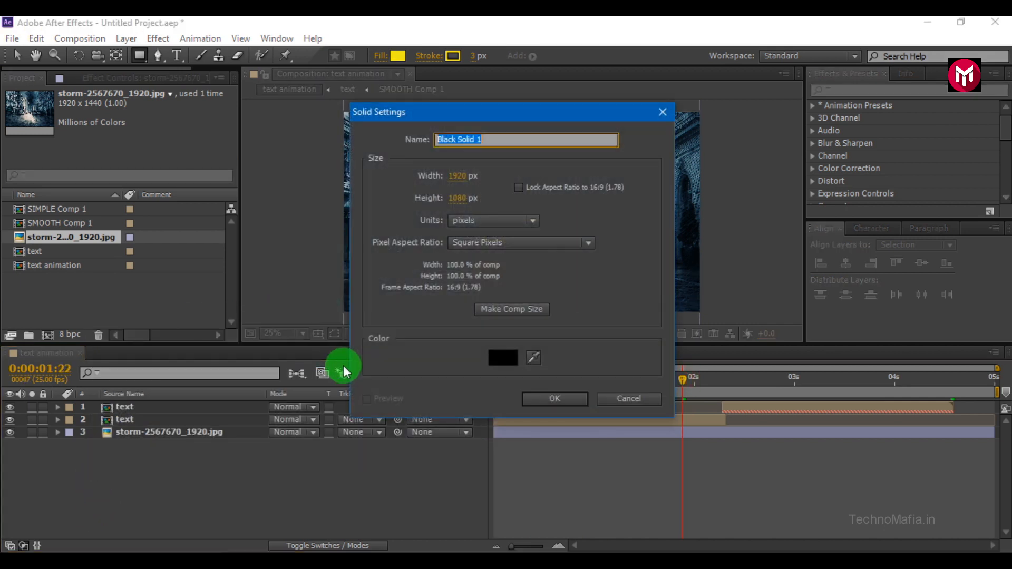
{"action": "left_click", "coordinate": [554, 398]}
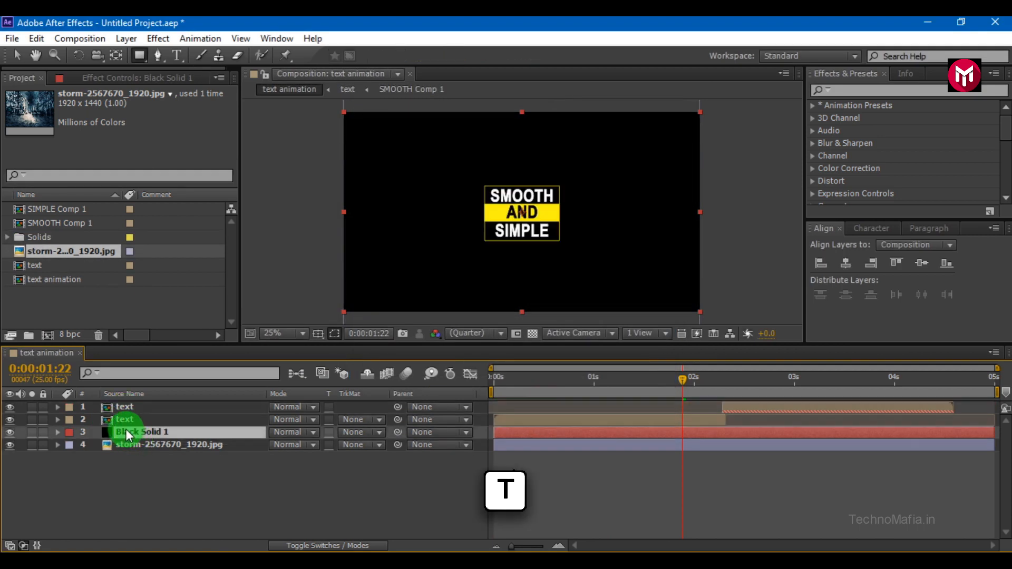
{"action": "left_click", "coordinate": [57, 432]}
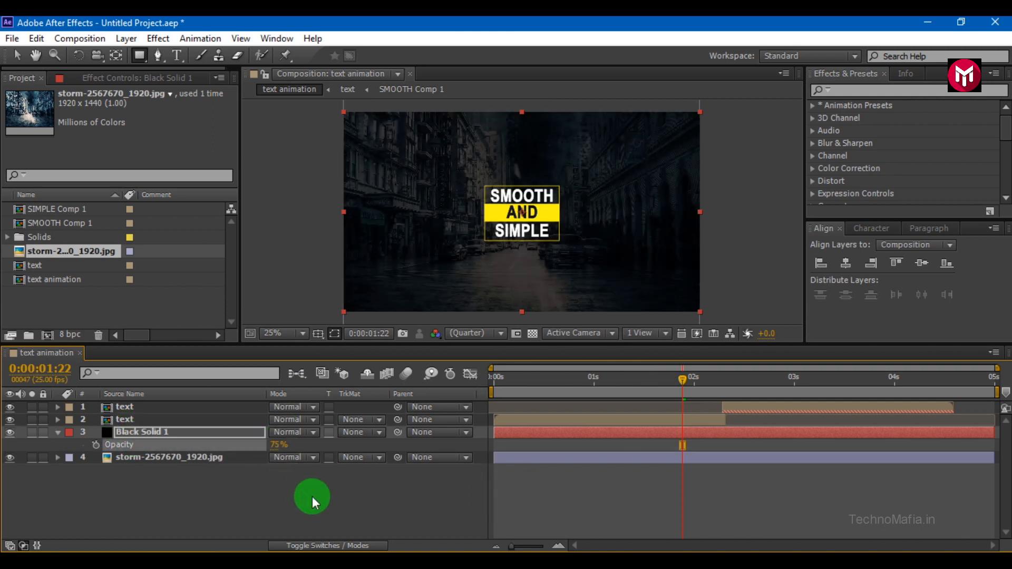
{"action": "left_click", "coordinate": [492, 378]}
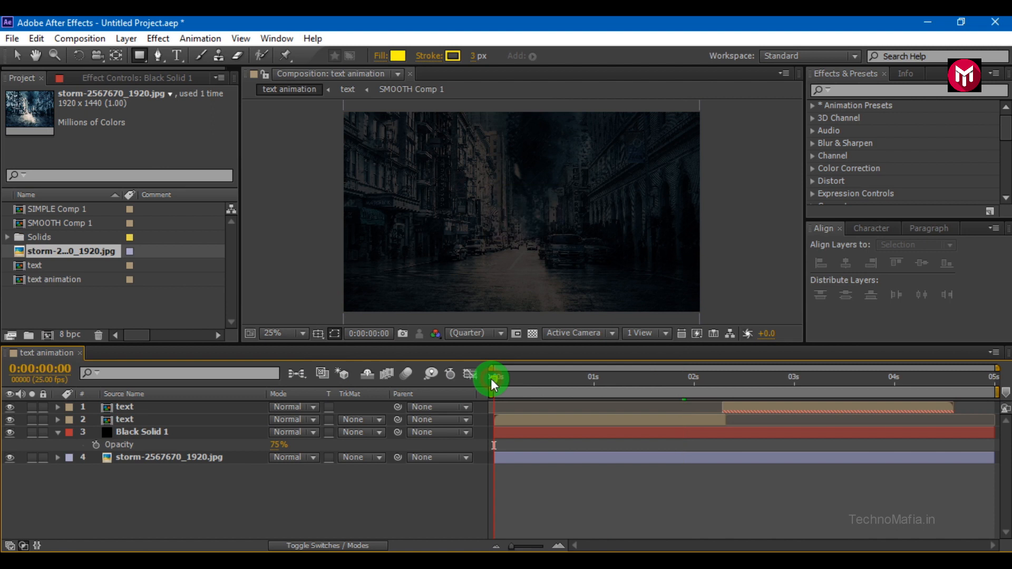